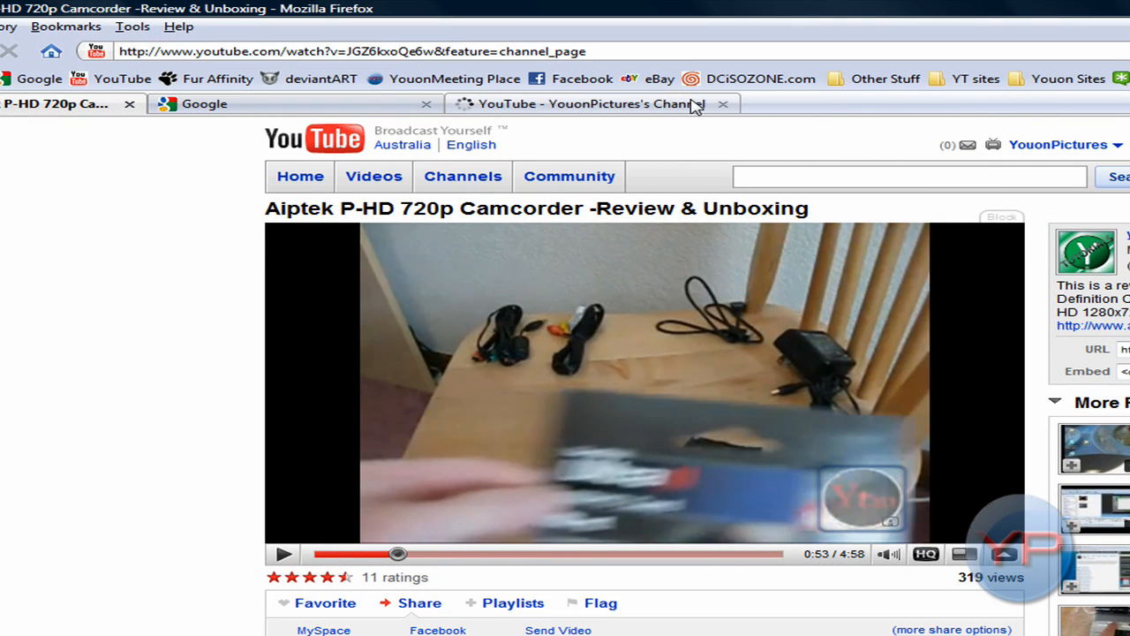
# Go to the YouonPictures channel page and follow its youonmeet.ning.com link.
pyautogui.click(588, 103)
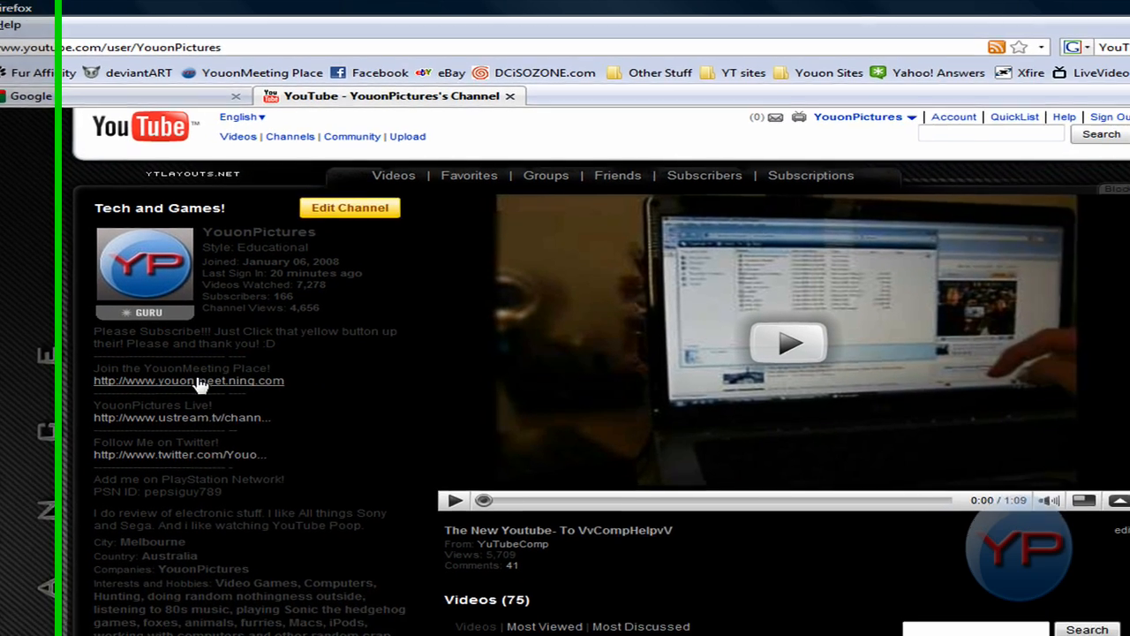
pyautogui.click(188, 380)
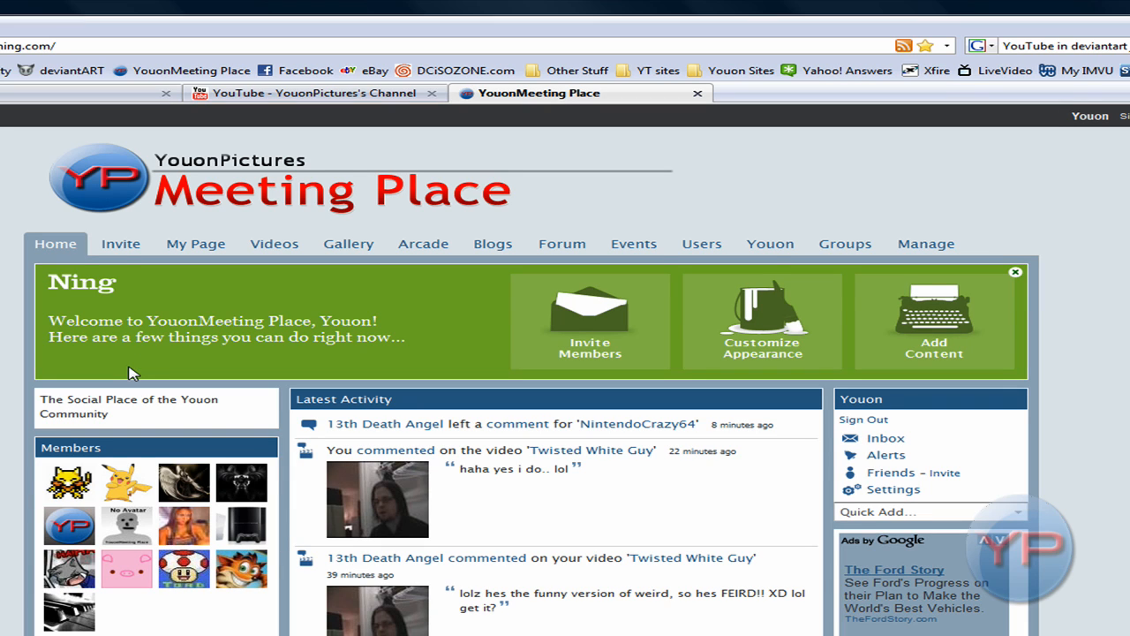
pyautogui.moveTo(538, 249)
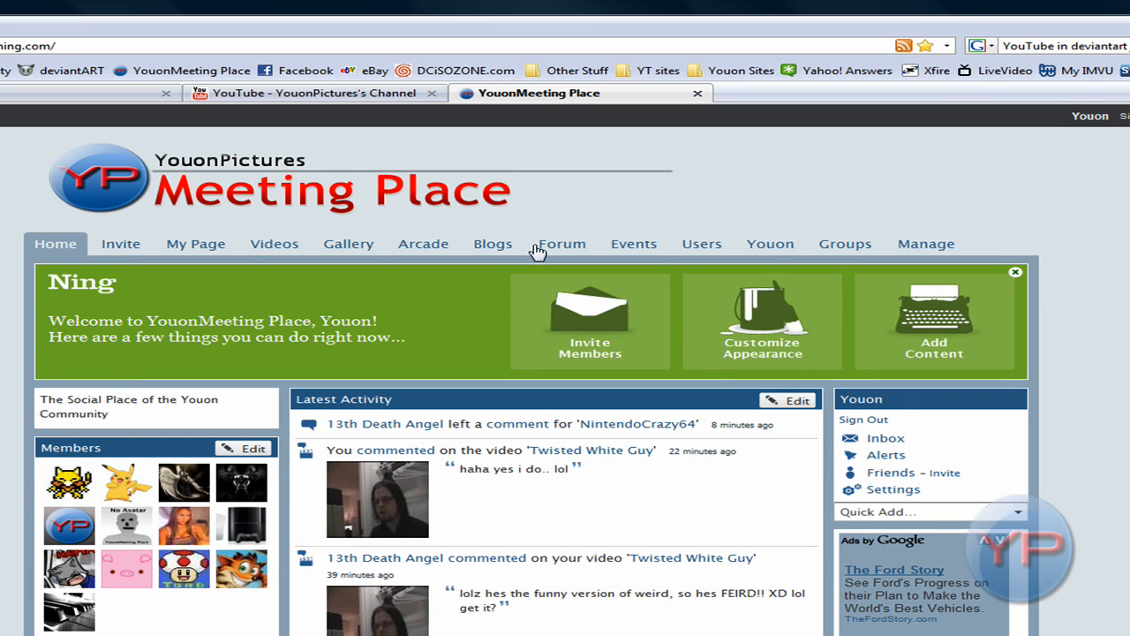
pyautogui.scroll(-3)
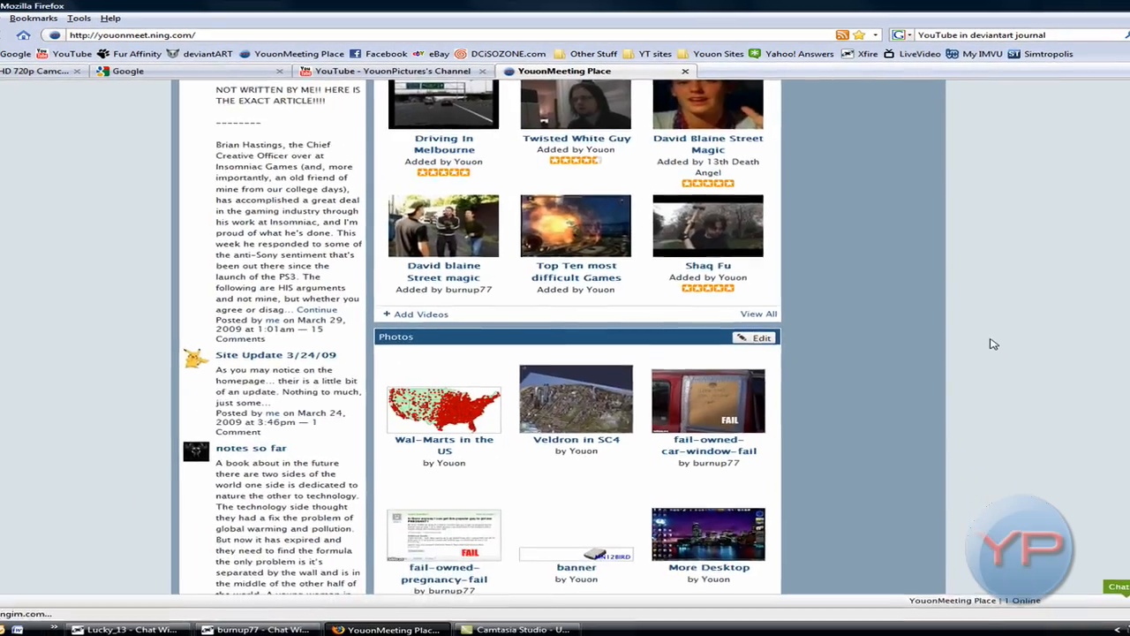
pyautogui.scroll(3)
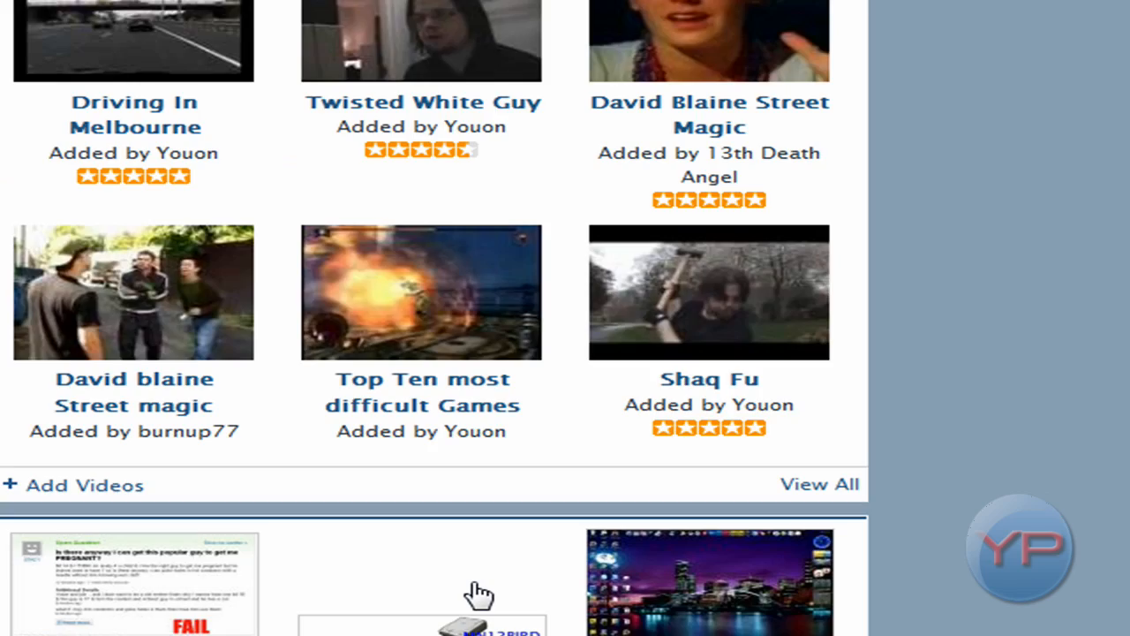
pyautogui.scroll(-3)
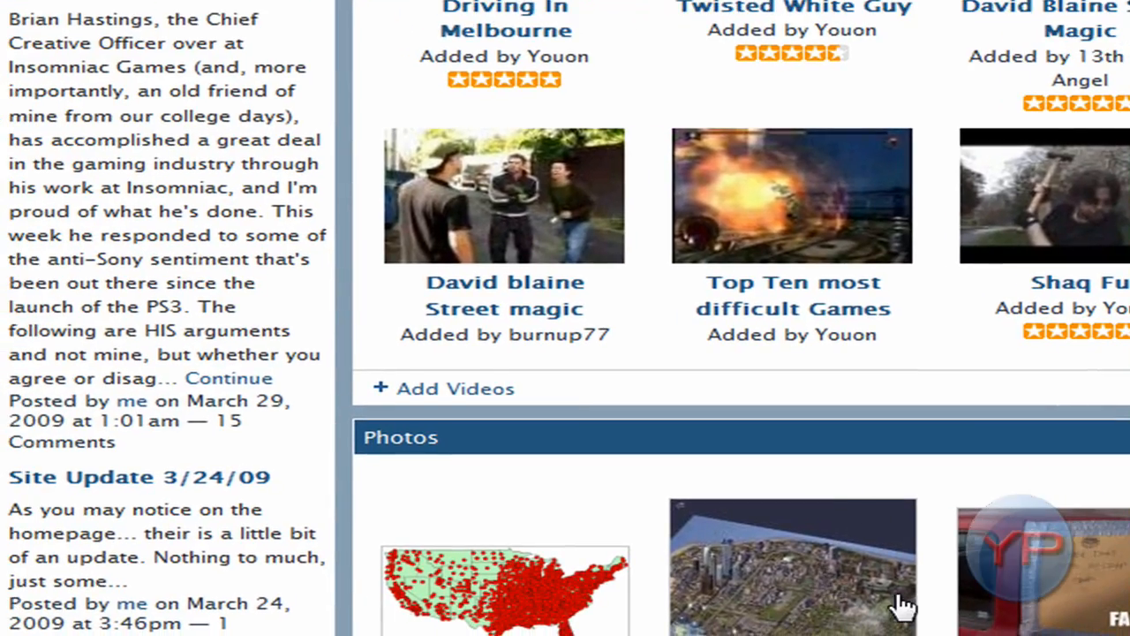
pyautogui.scroll(-3)
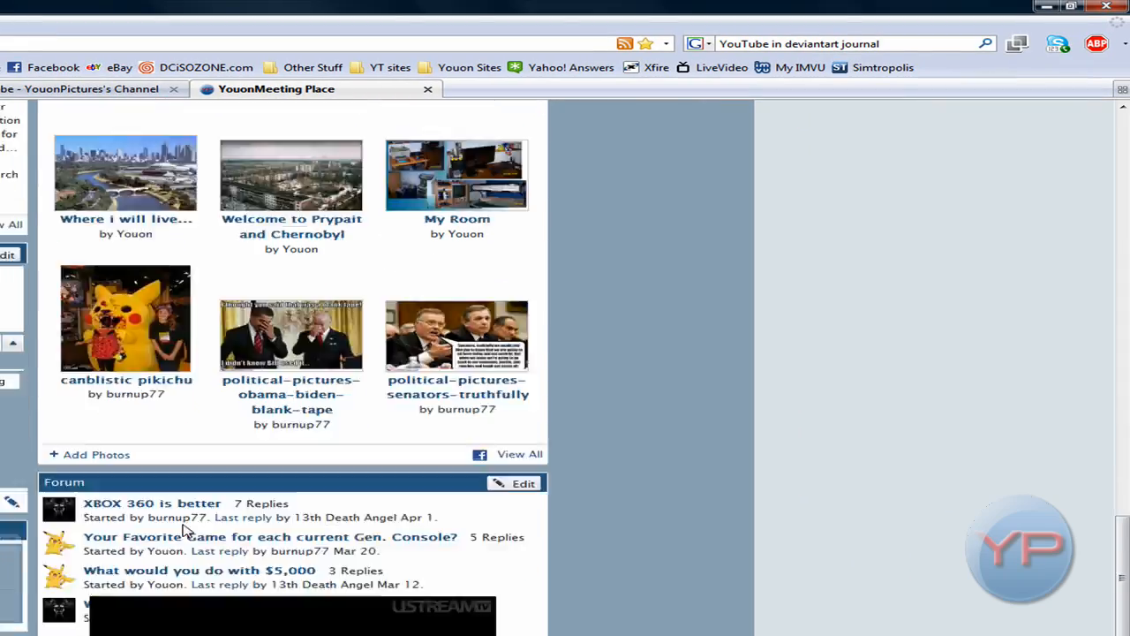
pyautogui.scroll(-3)
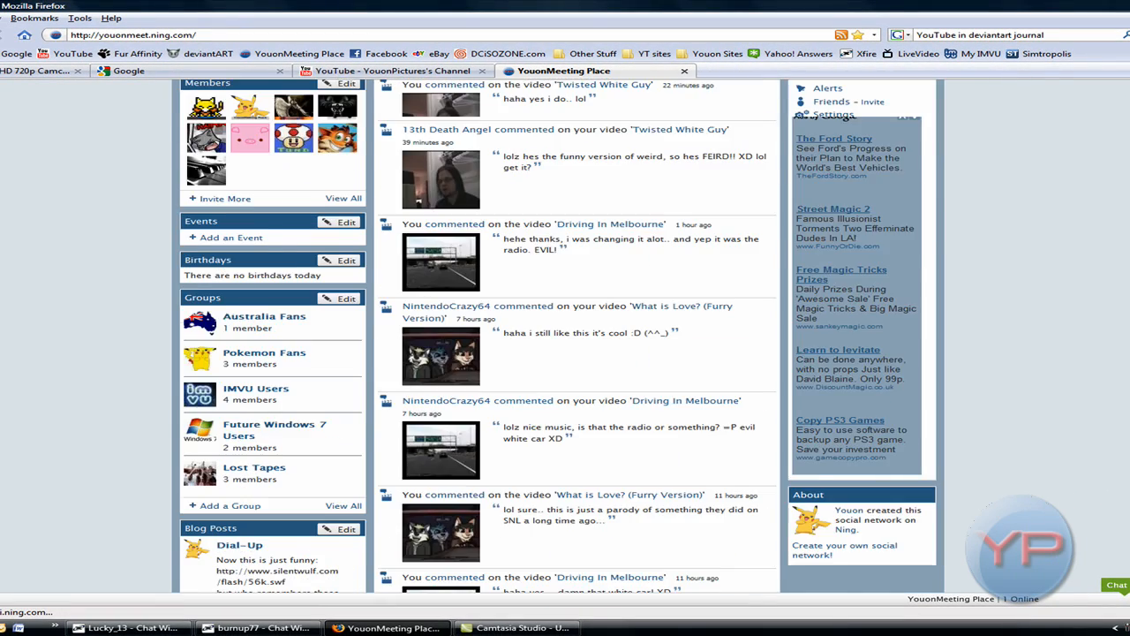
pyautogui.scroll(3)
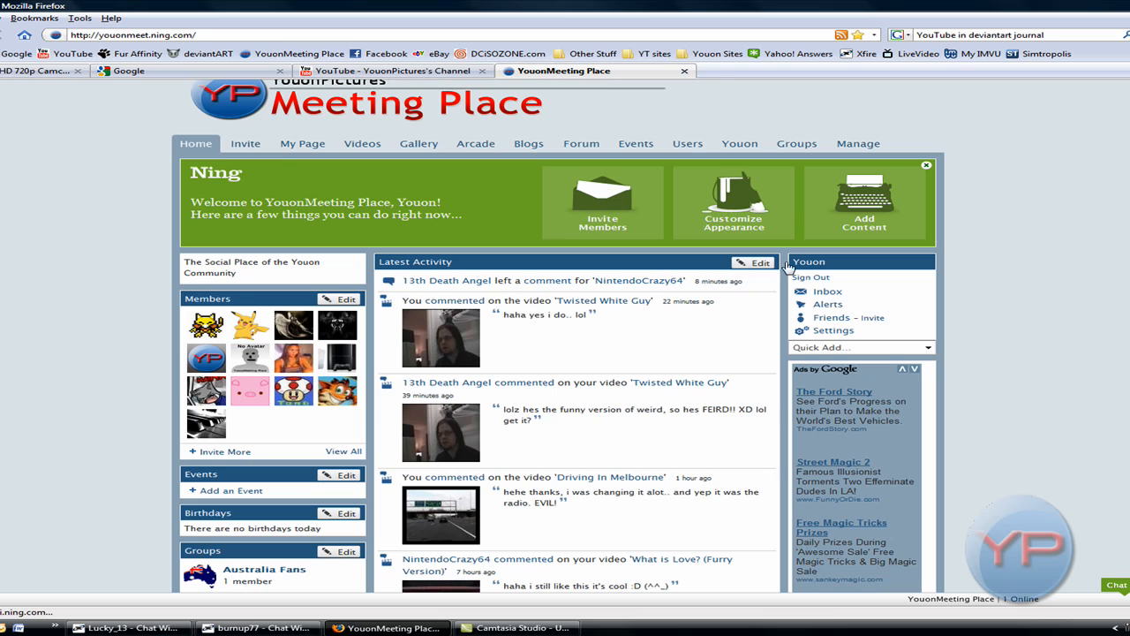
pyautogui.moveTo(127, 113)
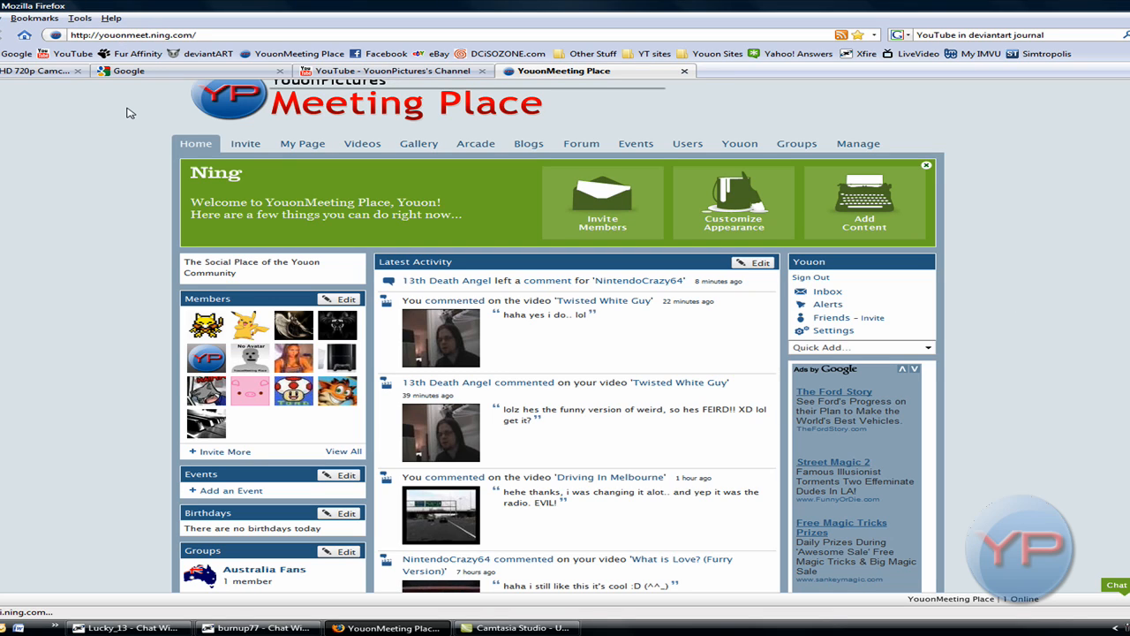
pyautogui.moveTo(318, 143)
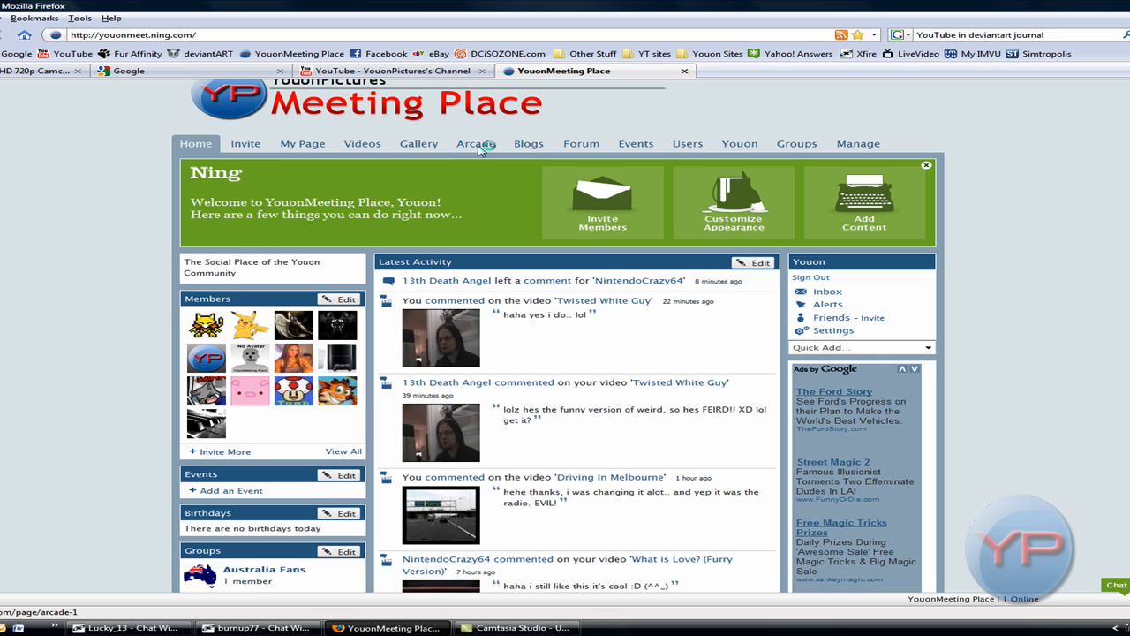
# Browse the Arcade, Blogs and Forum Discussions pages, then scroll the member list.
pyautogui.click(476, 143)
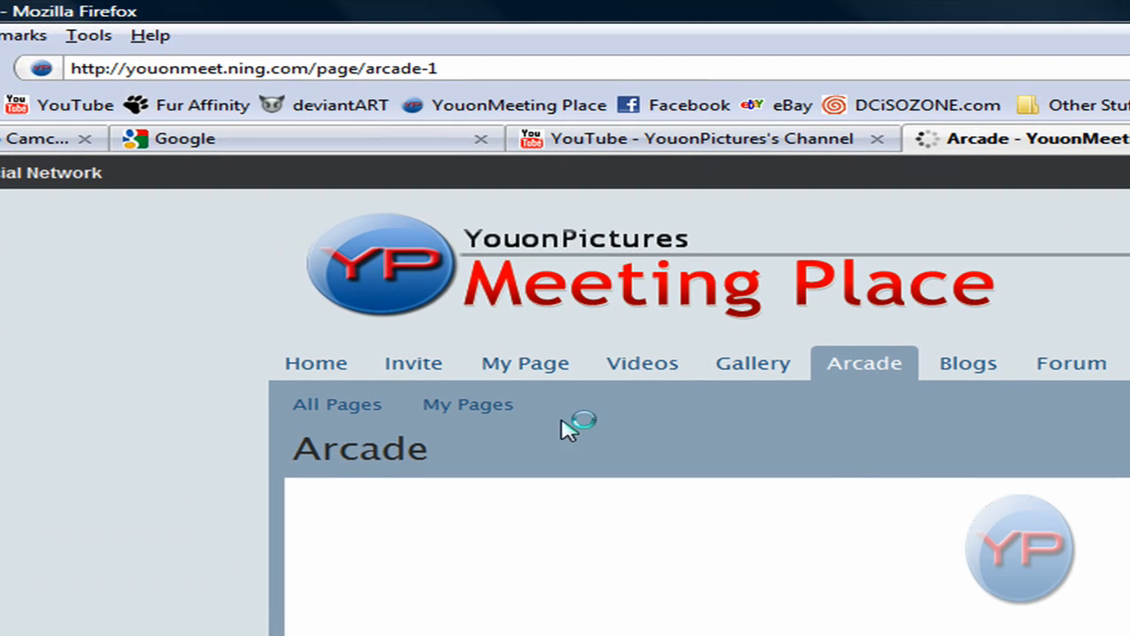
pyautogui.moveTo(966, 381)
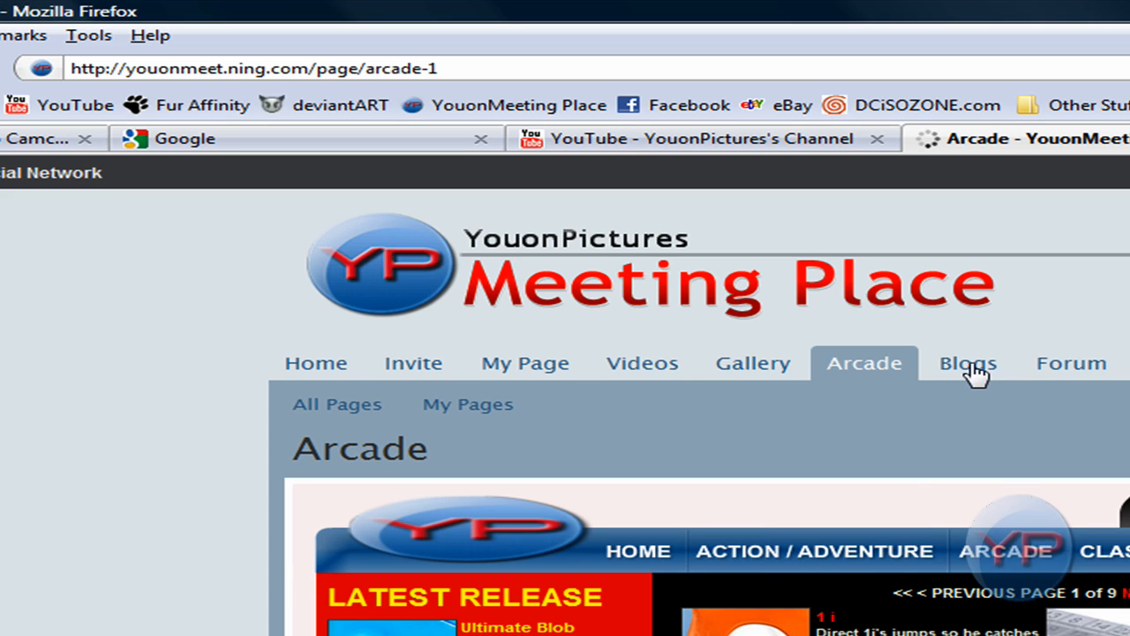
pyautogui.click(967, 363)
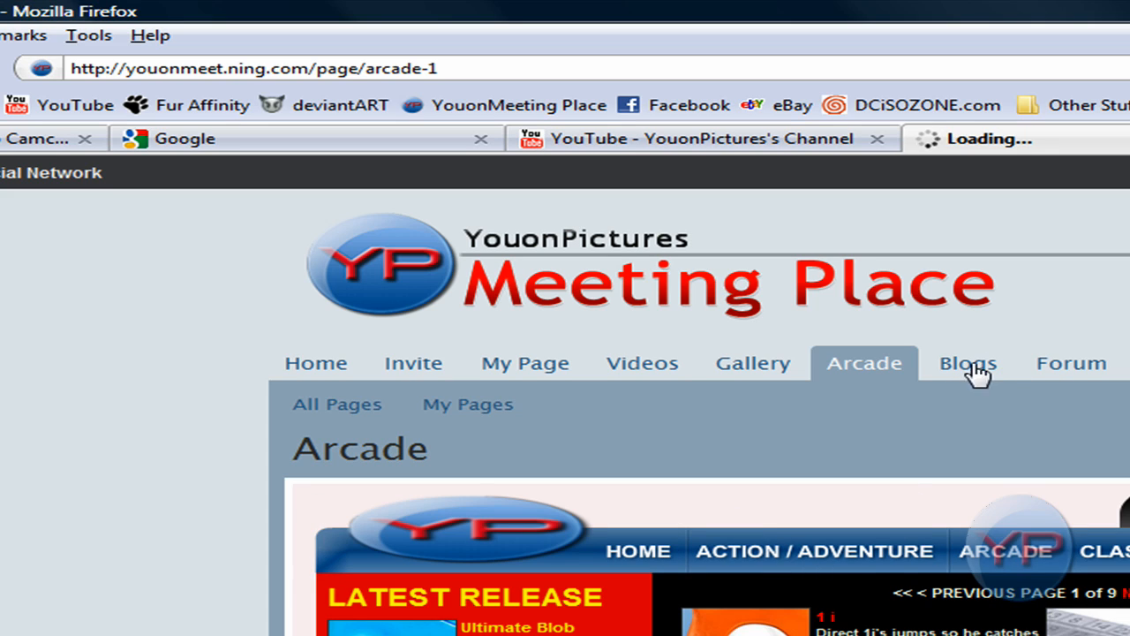
pyautogui.click(967, 363)
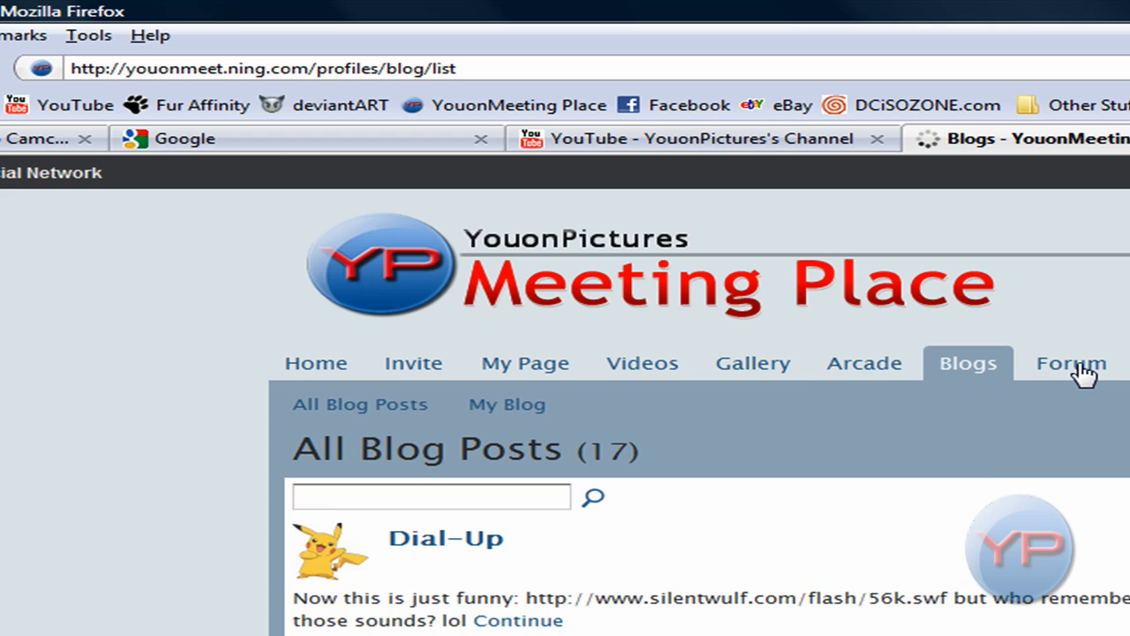
pyautogui.moveTo(1062, 369)
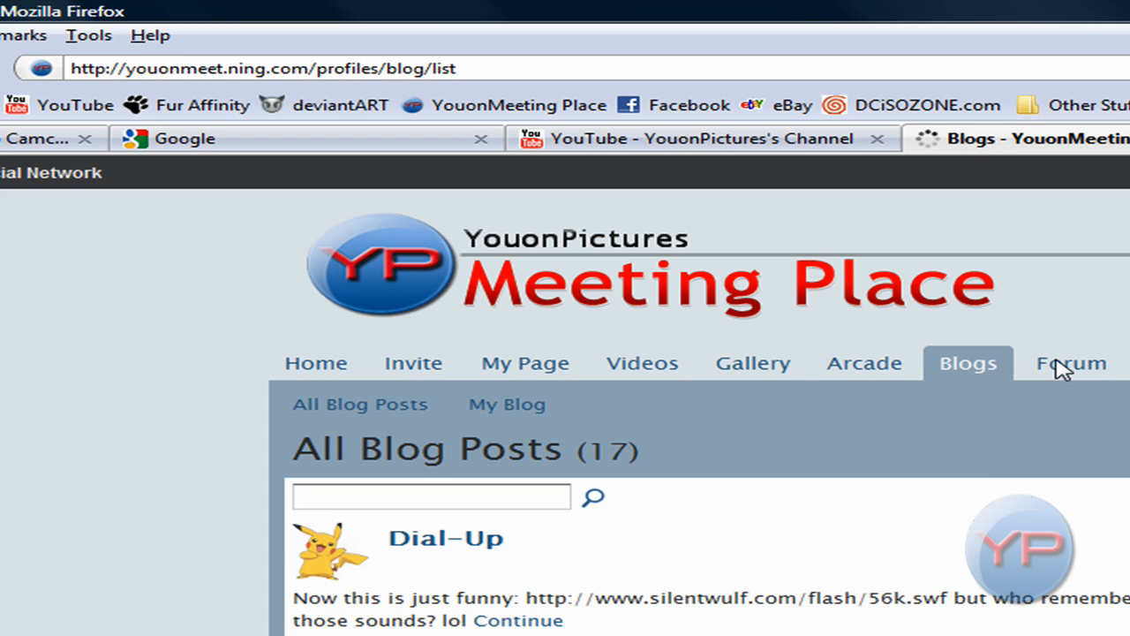
pyautogui.click(1069, 362)
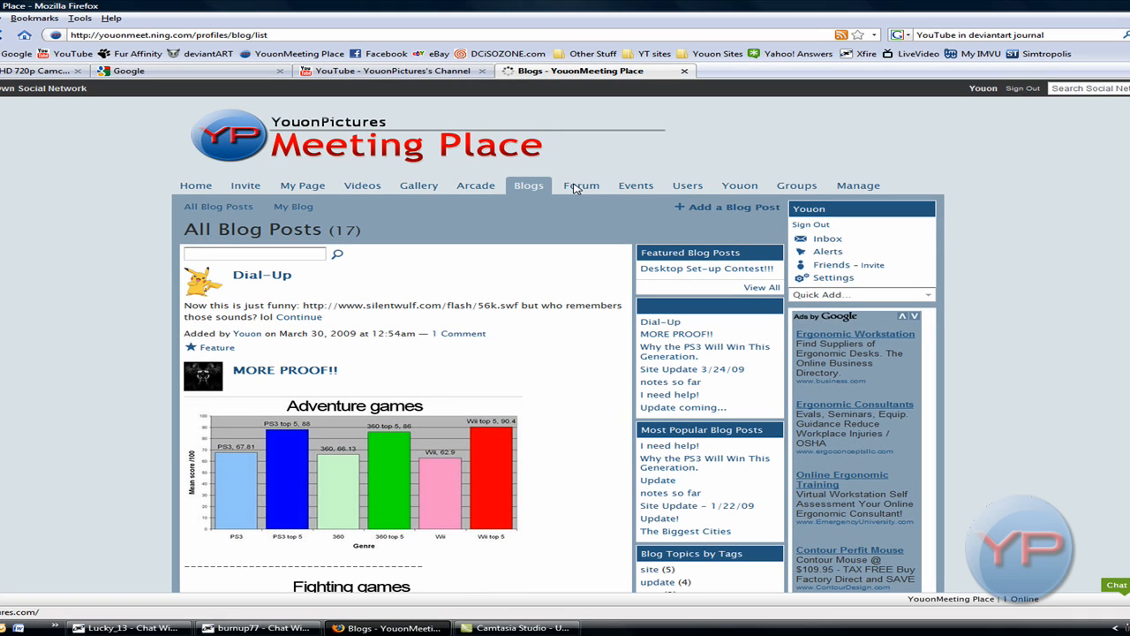
pyautogui.moveTo(580, 185)
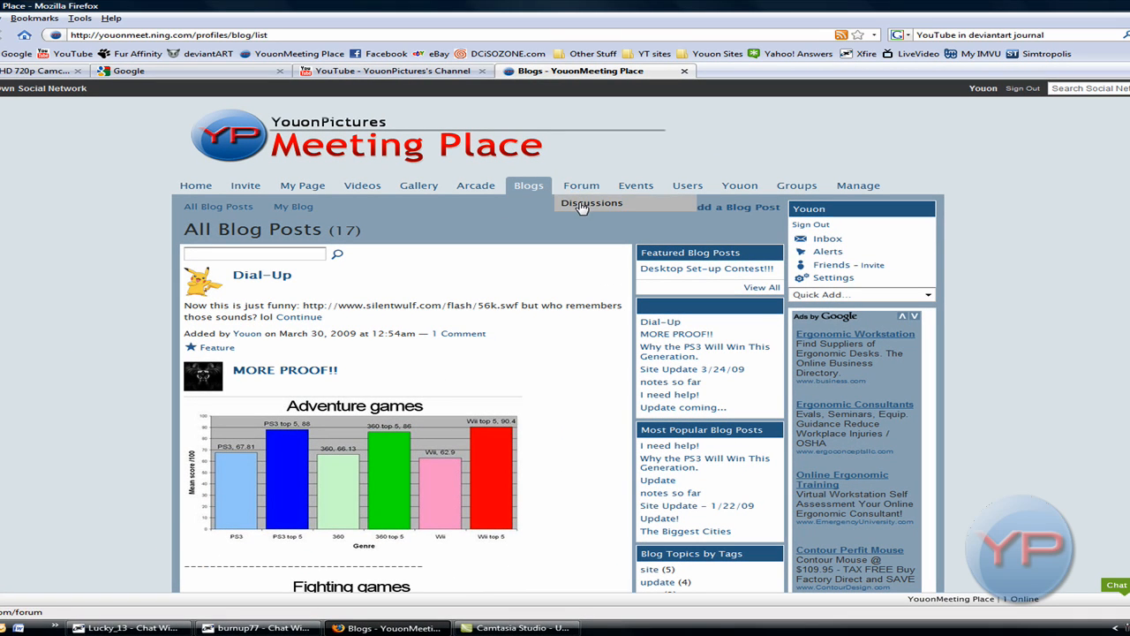
pyautogui.click(581, 185)
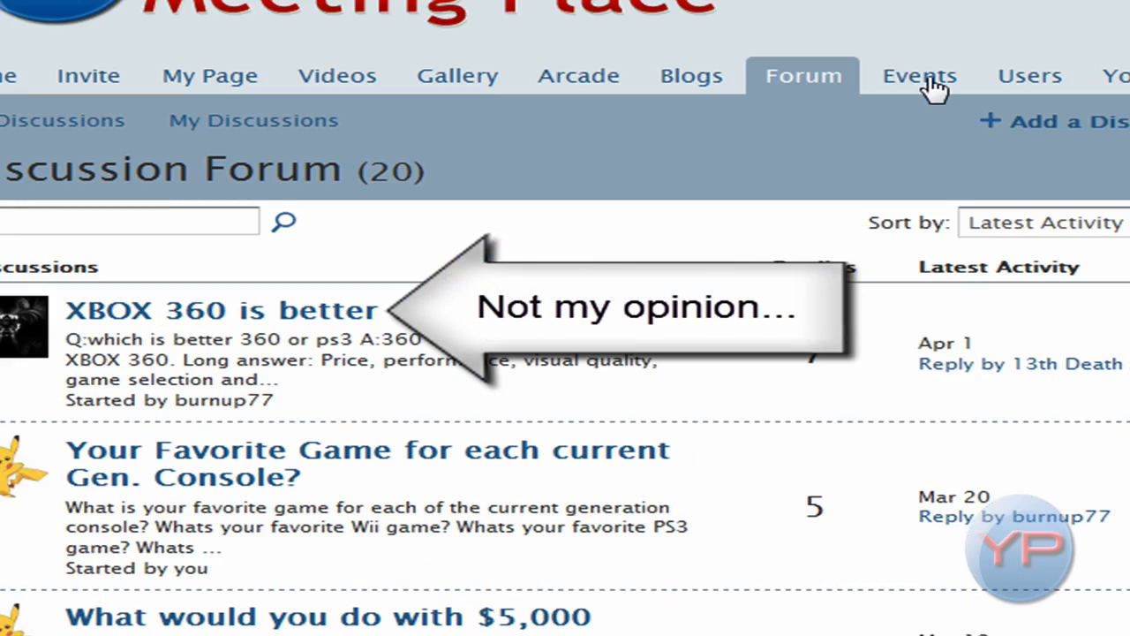
pyautogui.moveTo(750, 216)
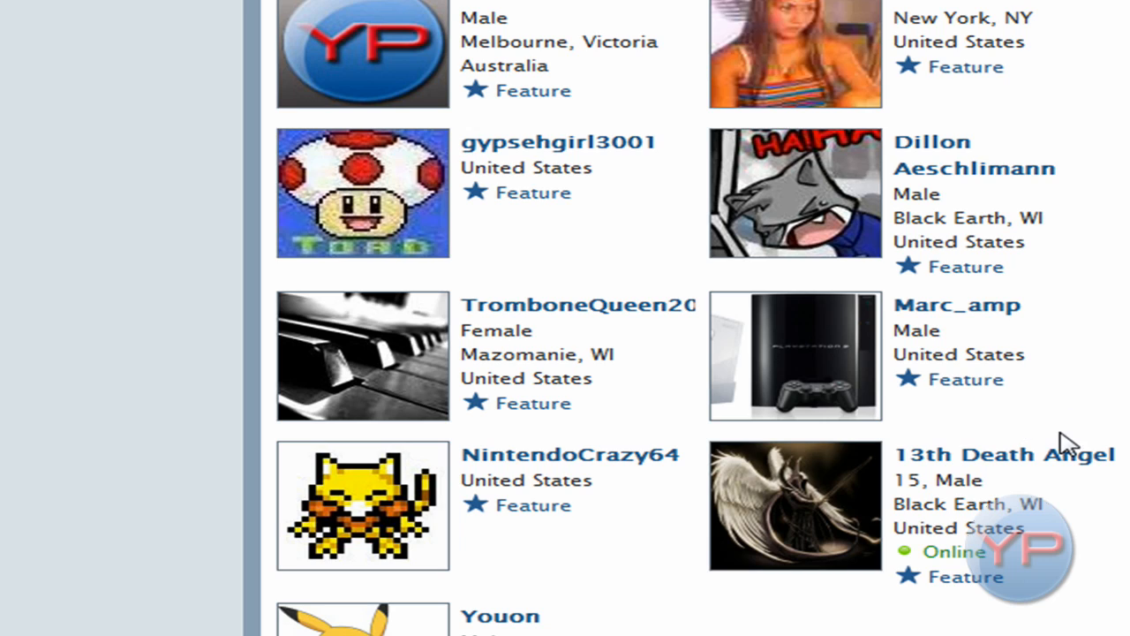
pyautogui.scroll(3)
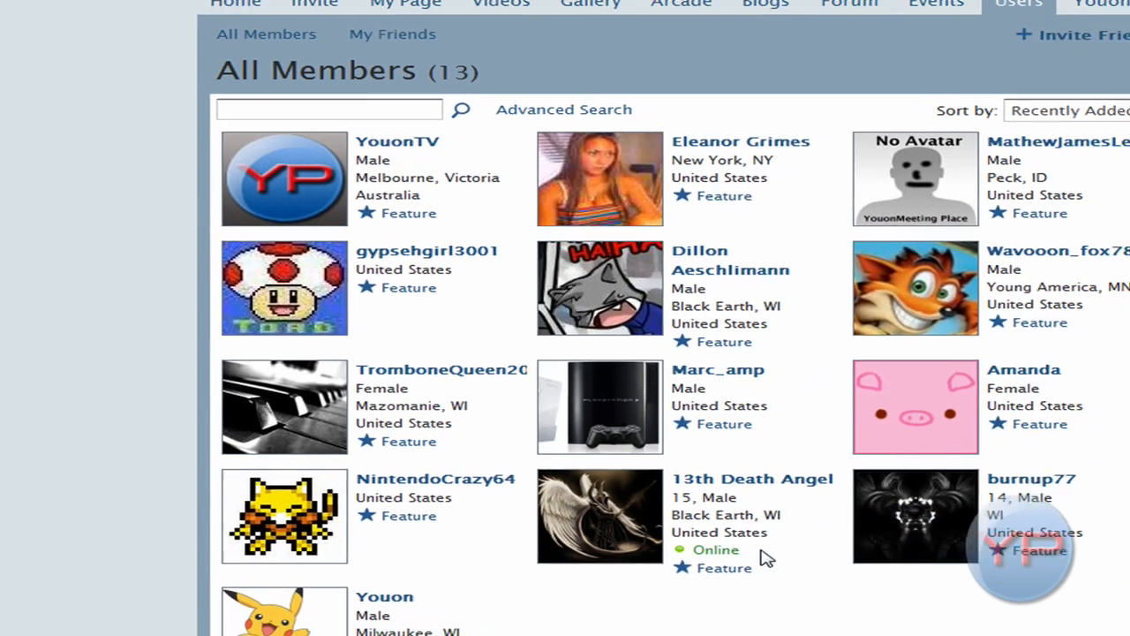
pyautogui.scroll(-3)
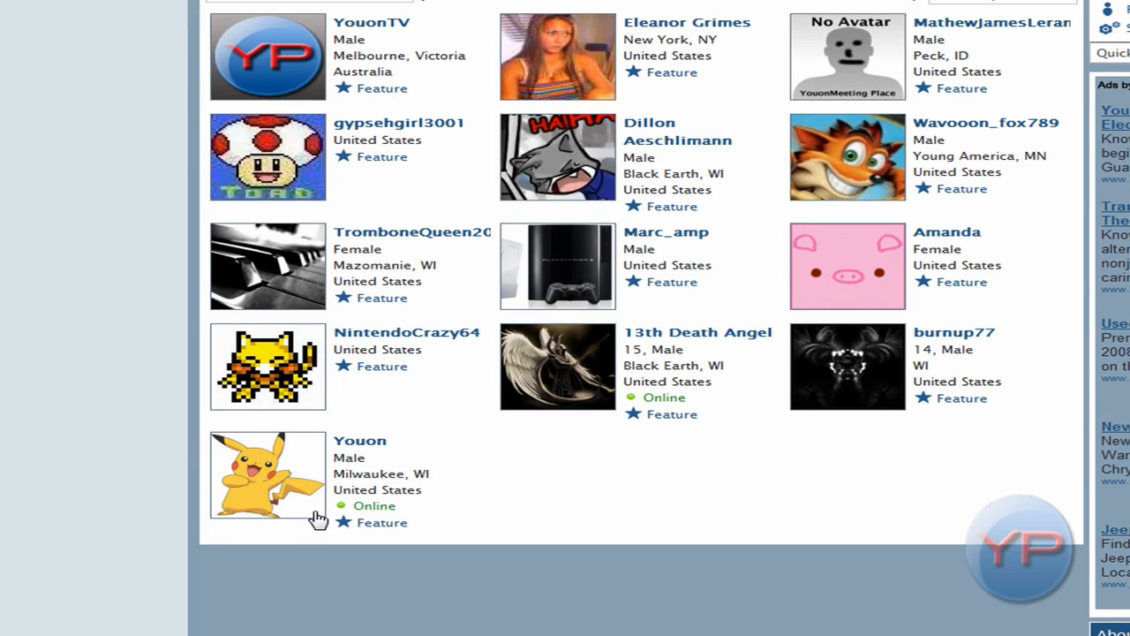
pyautogui.scroll(3)
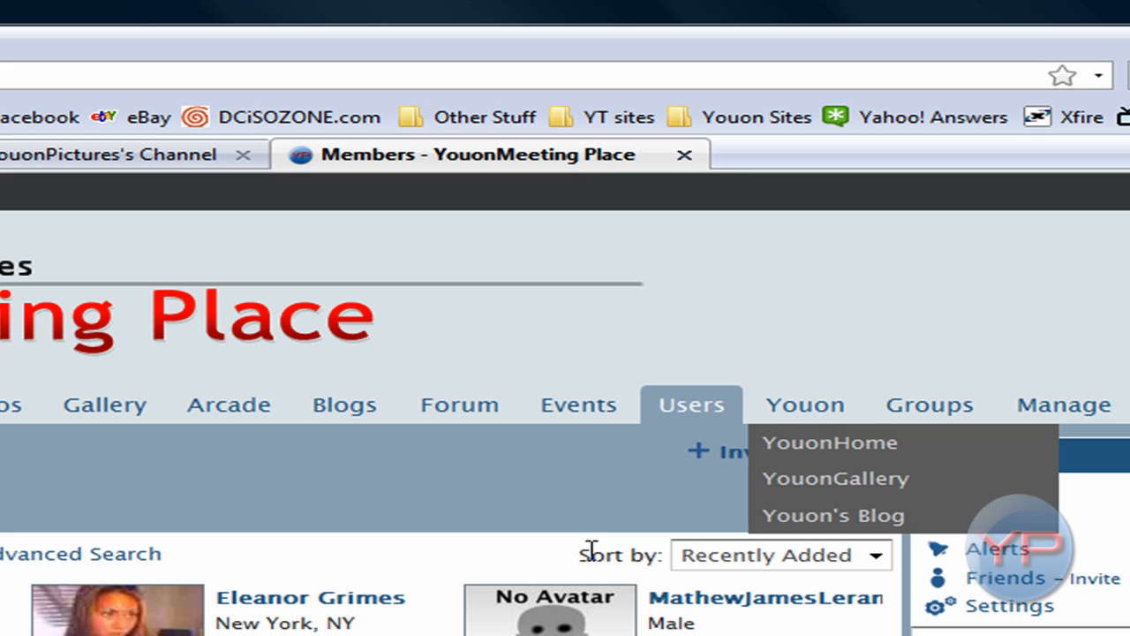
pyautogui.moveTo(790, 406)
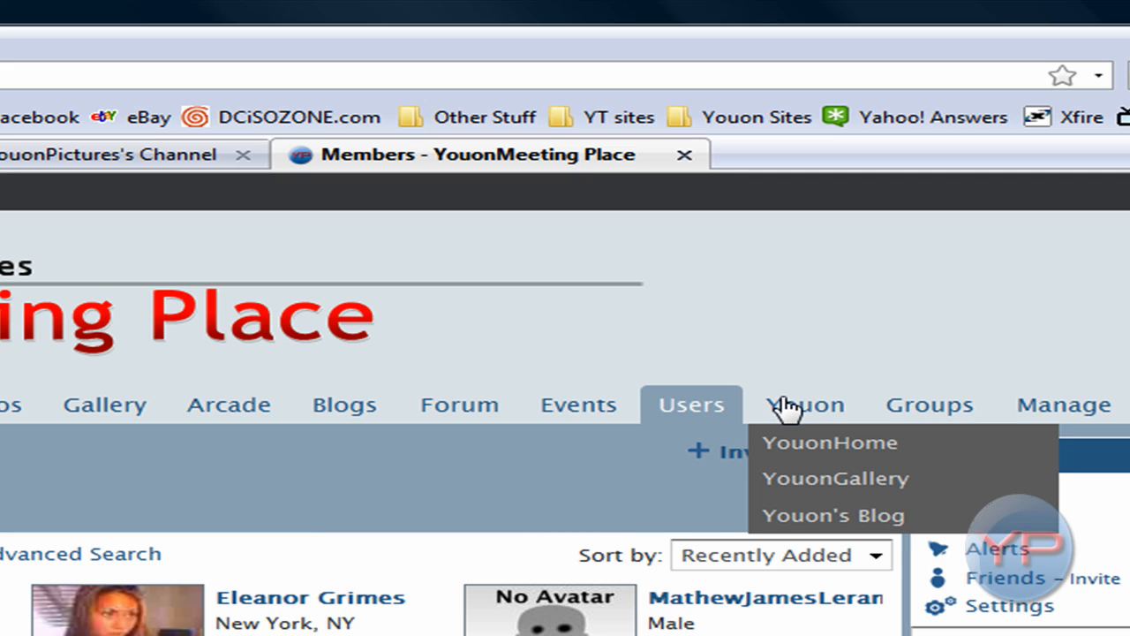
pyautogui.moveTo(828, 452)
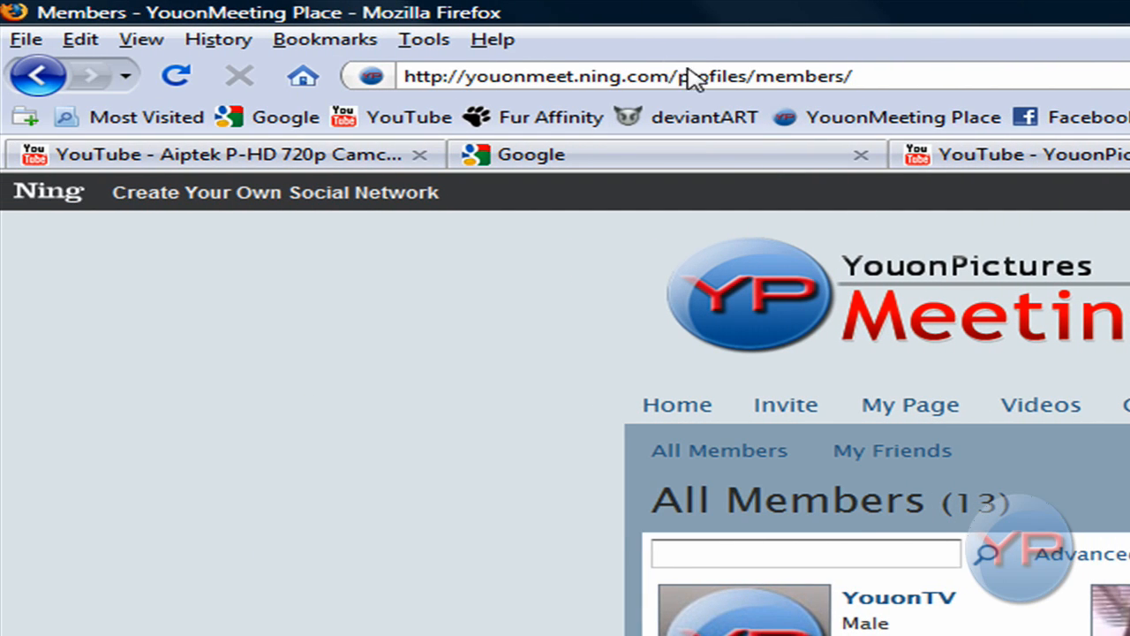
# Replace the web address with ning.com to reach the Ning networks dashboard.
pyautogui.click(618, 75)
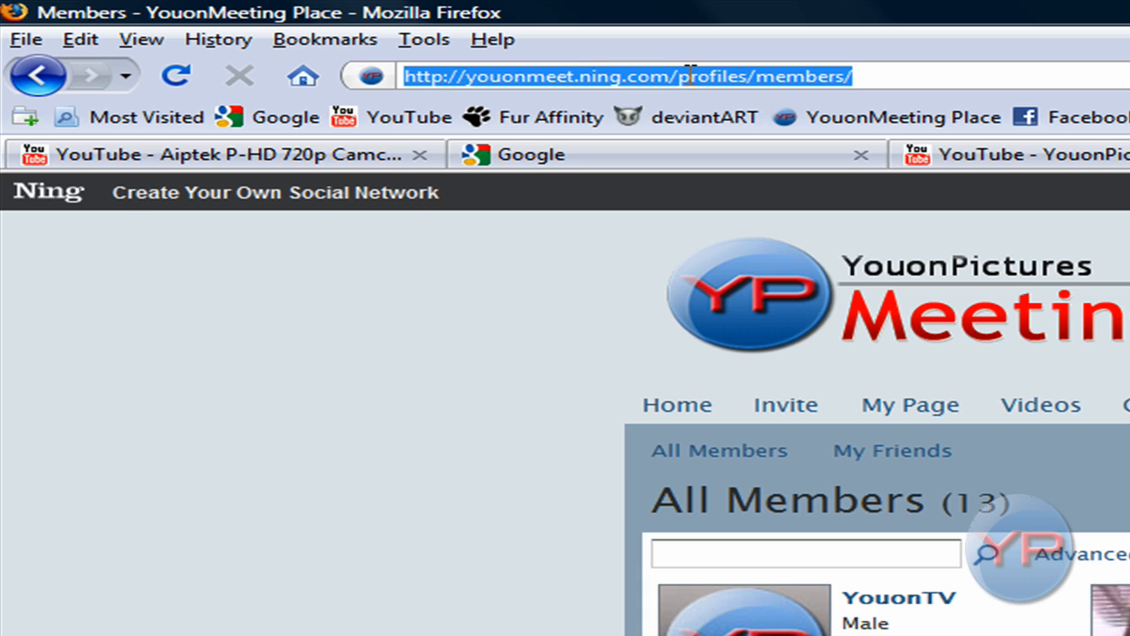
pyautogui.write('ning.com')
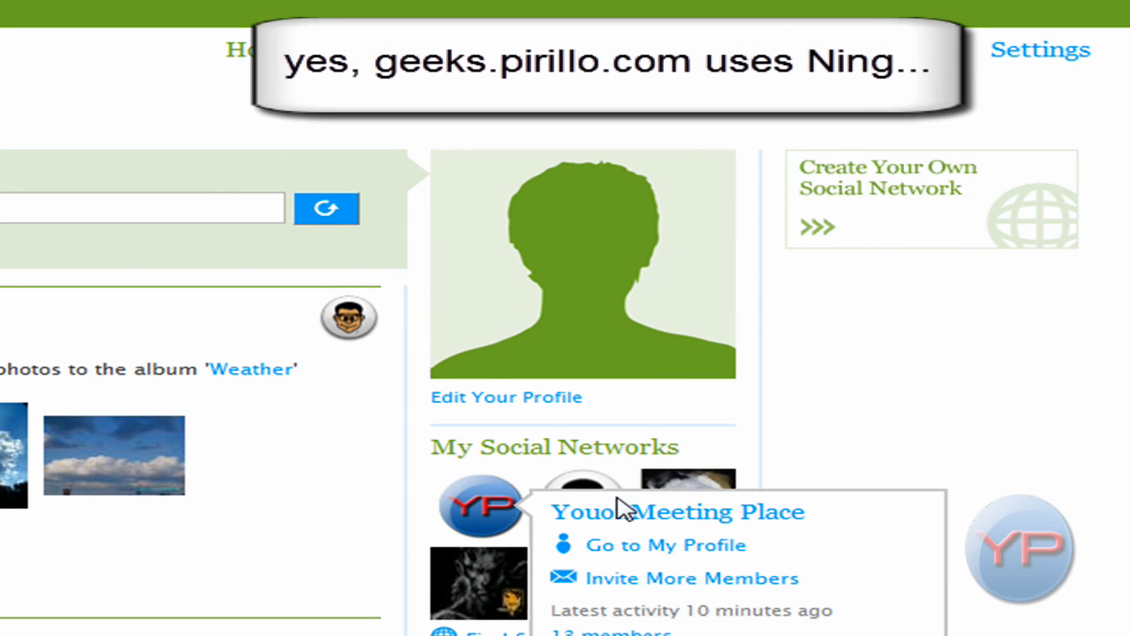
pyautogui.moveTo(687, 505)
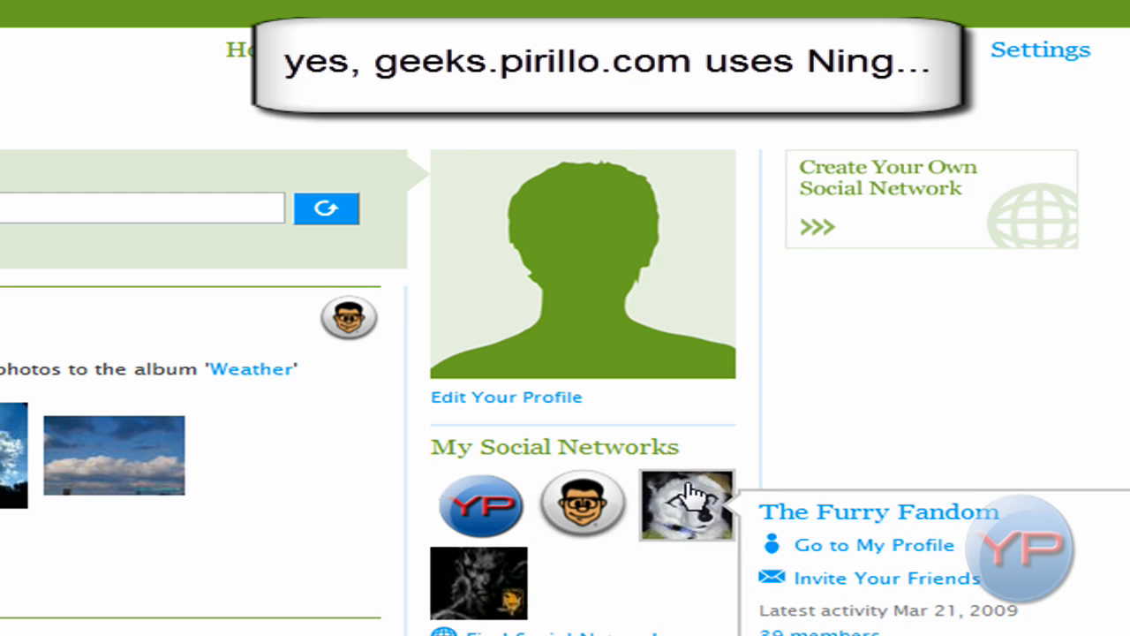
pyautogui.moveTo(479, 504)
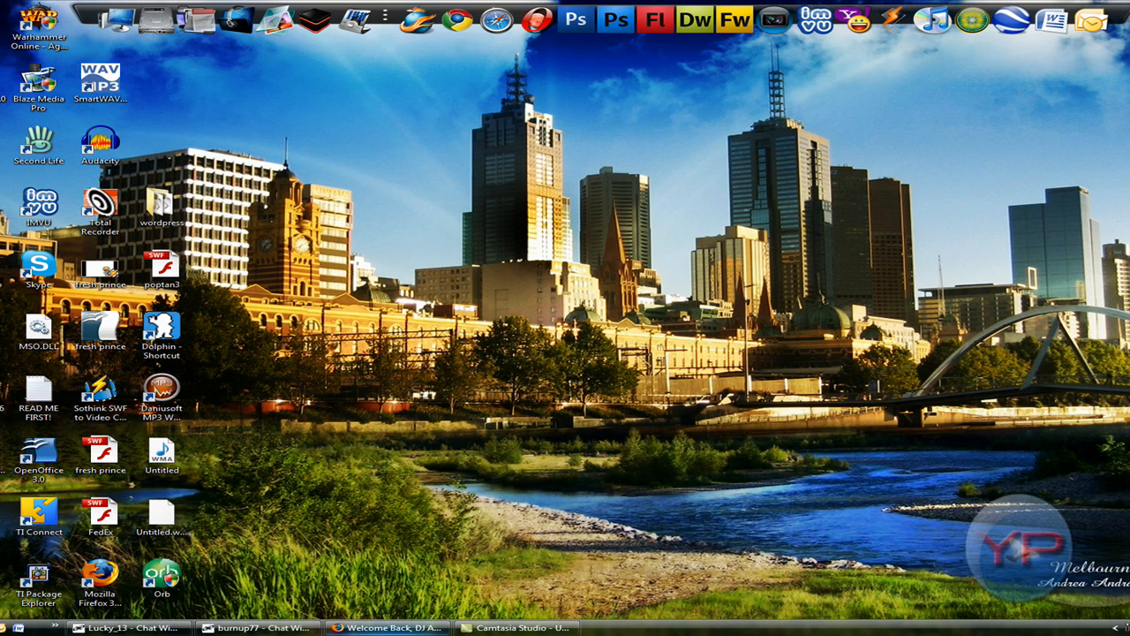
# Load ning.com in the new tab from the 'nin' address suggestion.
pyautogui.click(455, 19)
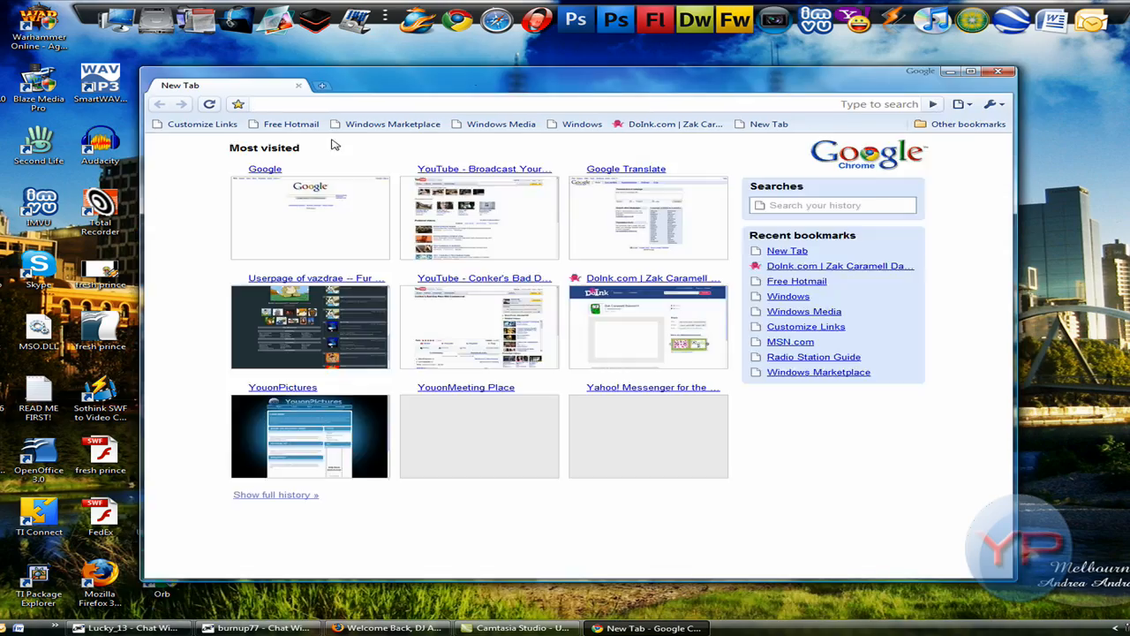
pyautogui.write('nin')
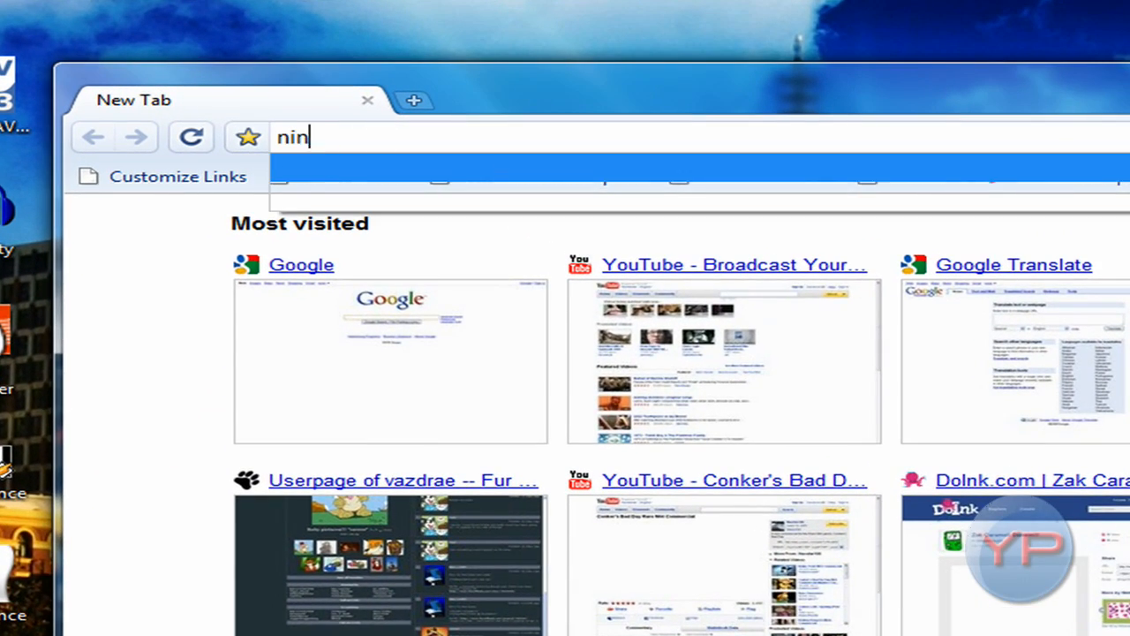
pyautogui.press('Return')
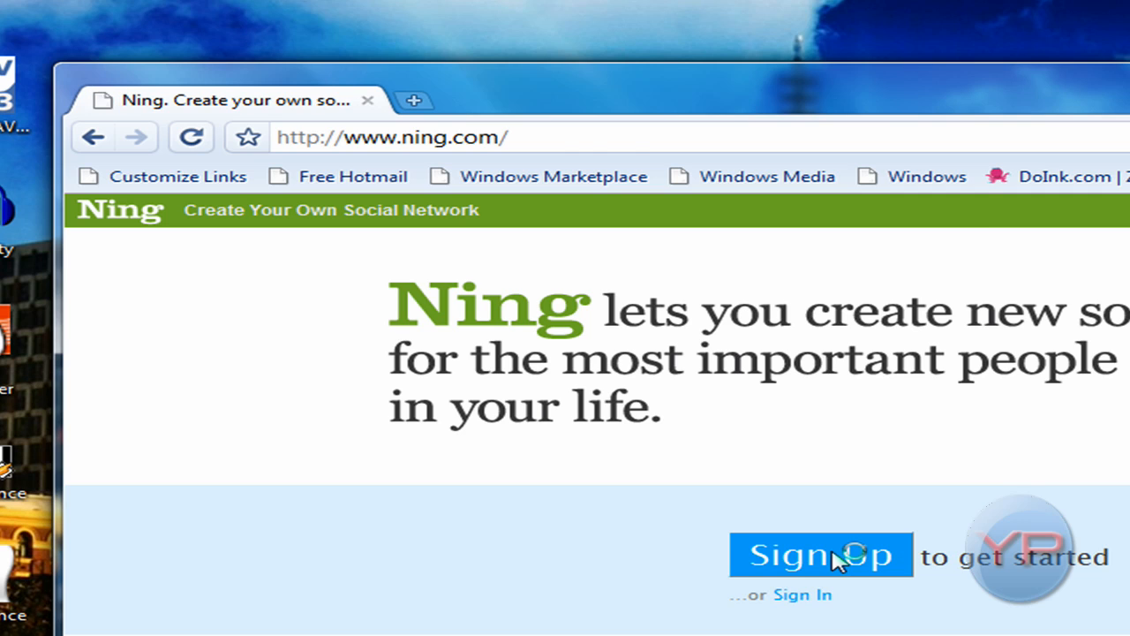
pyautogui.click(819, 554)
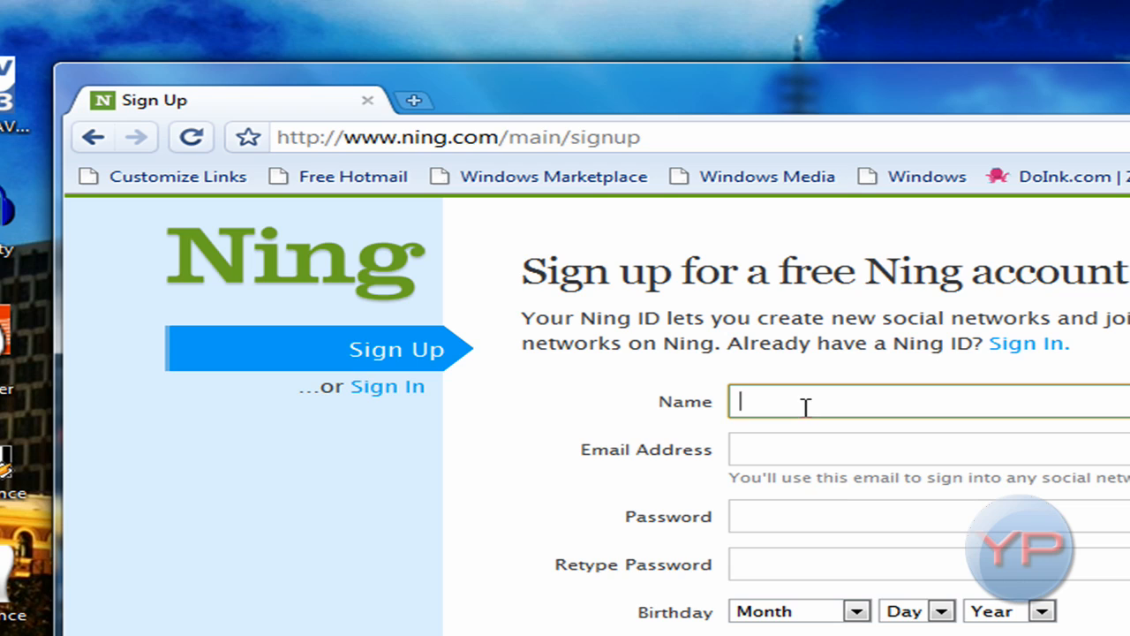
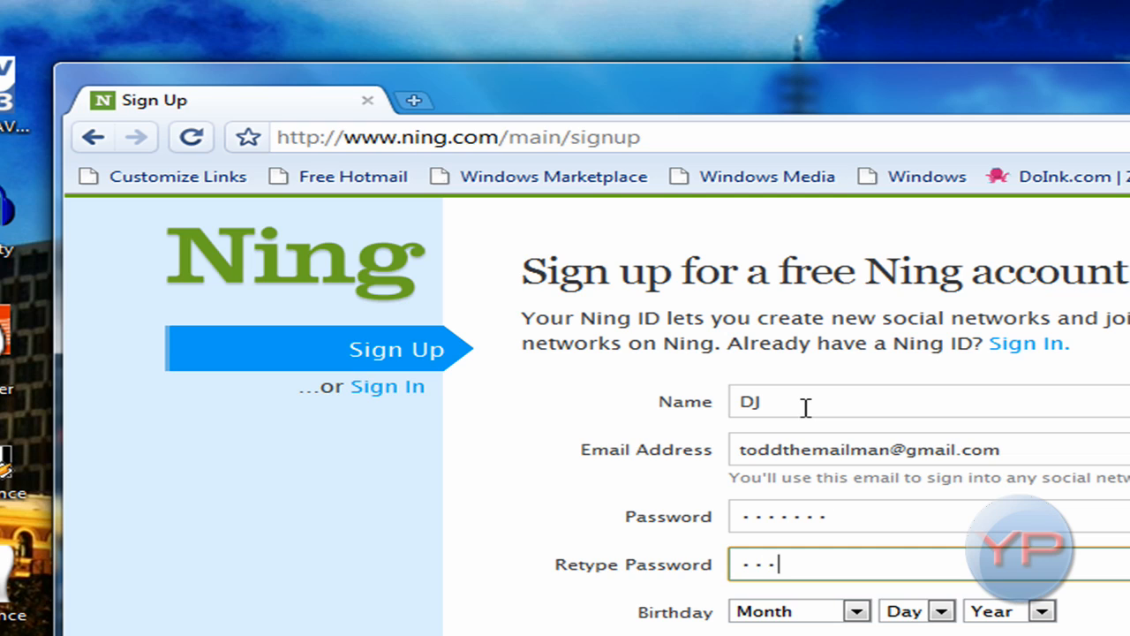
# Set the December 31, 1900 birthday, fill the captcha and resubmit the corrected form.
pyautogui.scroll(-3)
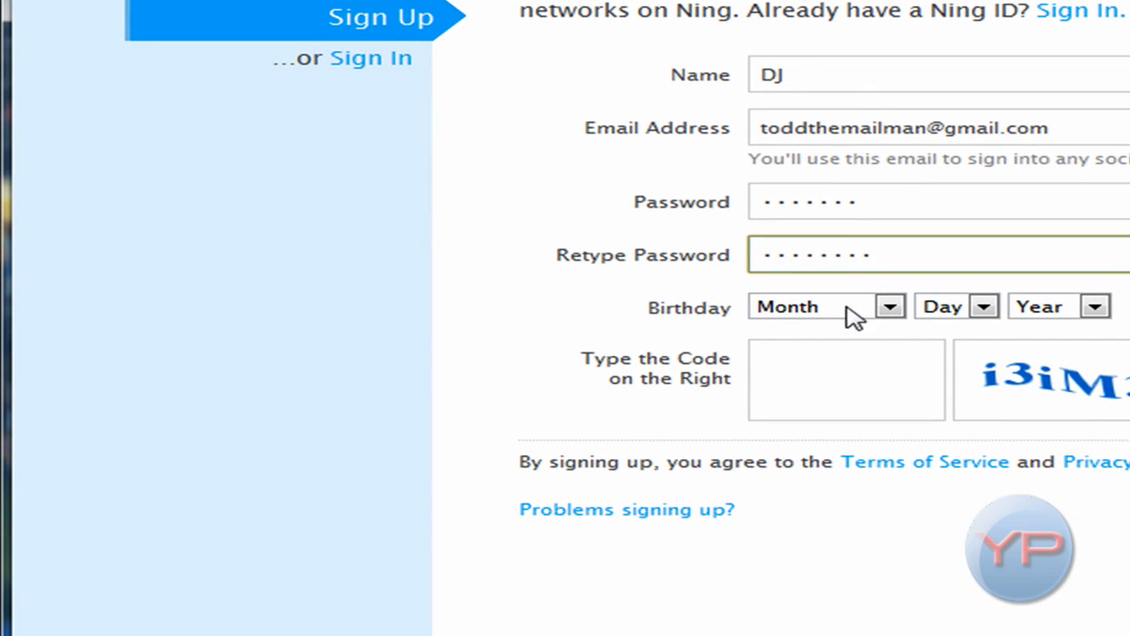
pyautogui.click(887, 307)
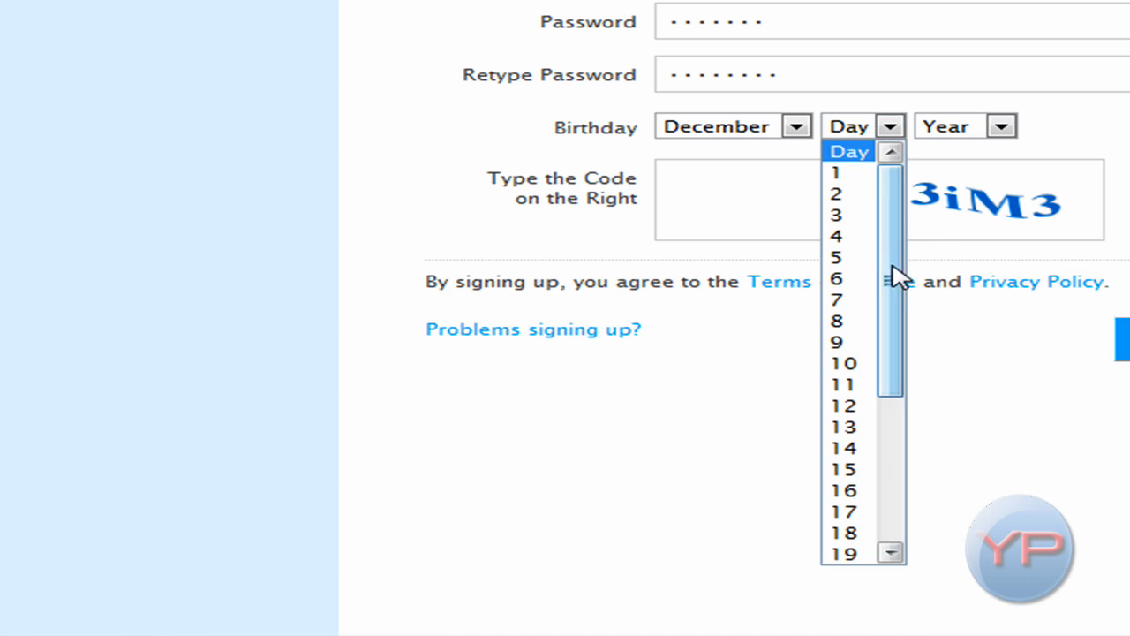
pyautogui.click(1000, 126)
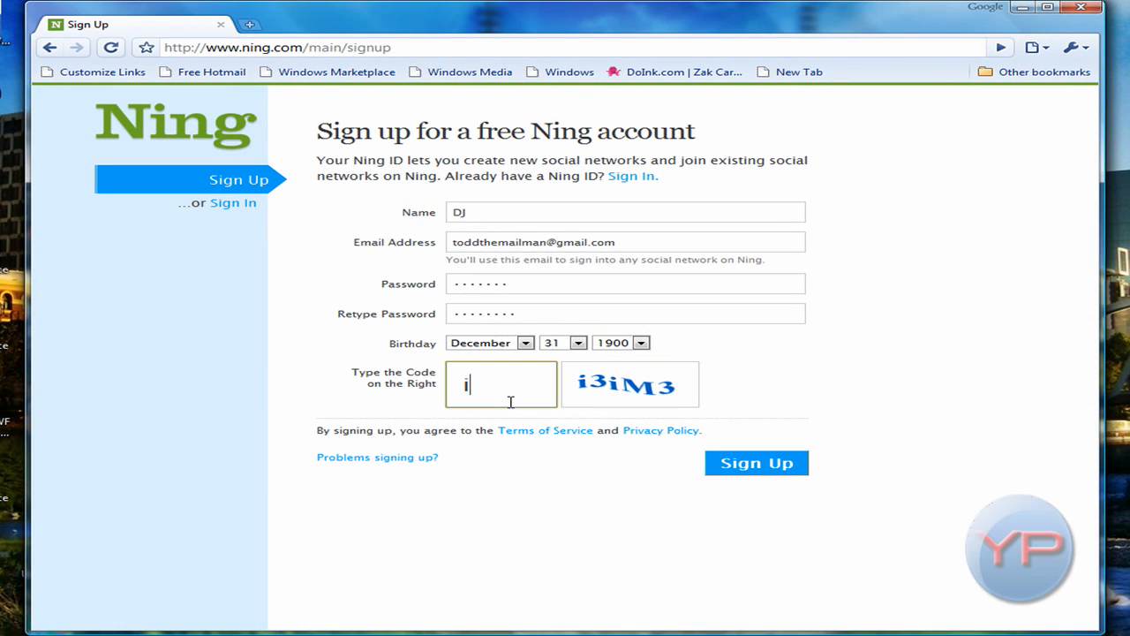
pyautogui.write('3i')
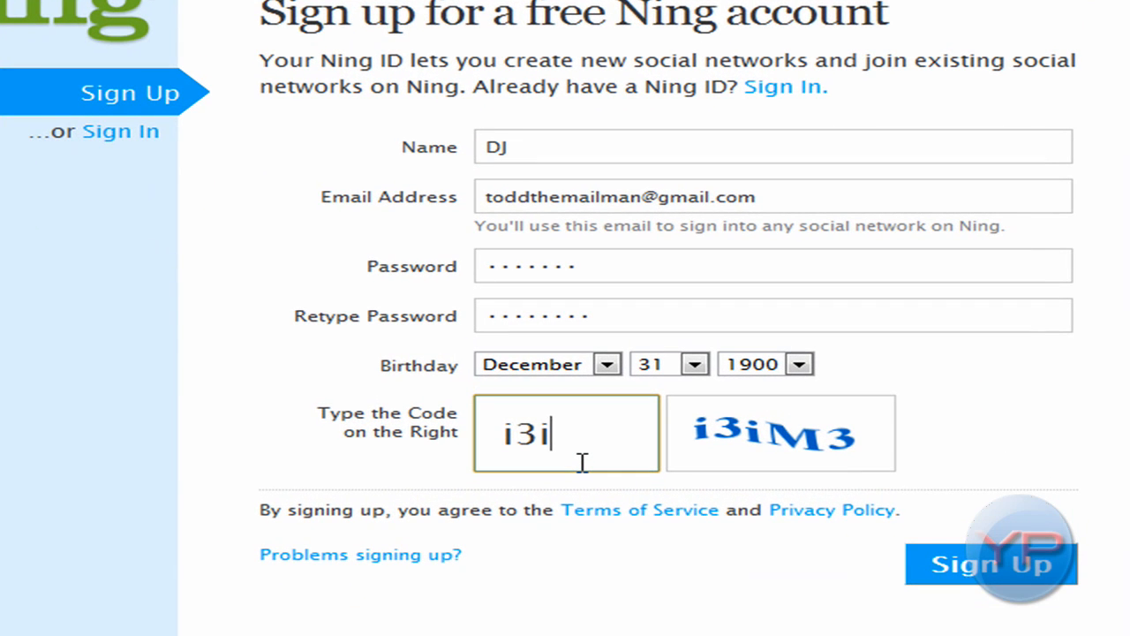
pyautogui.write('M3')
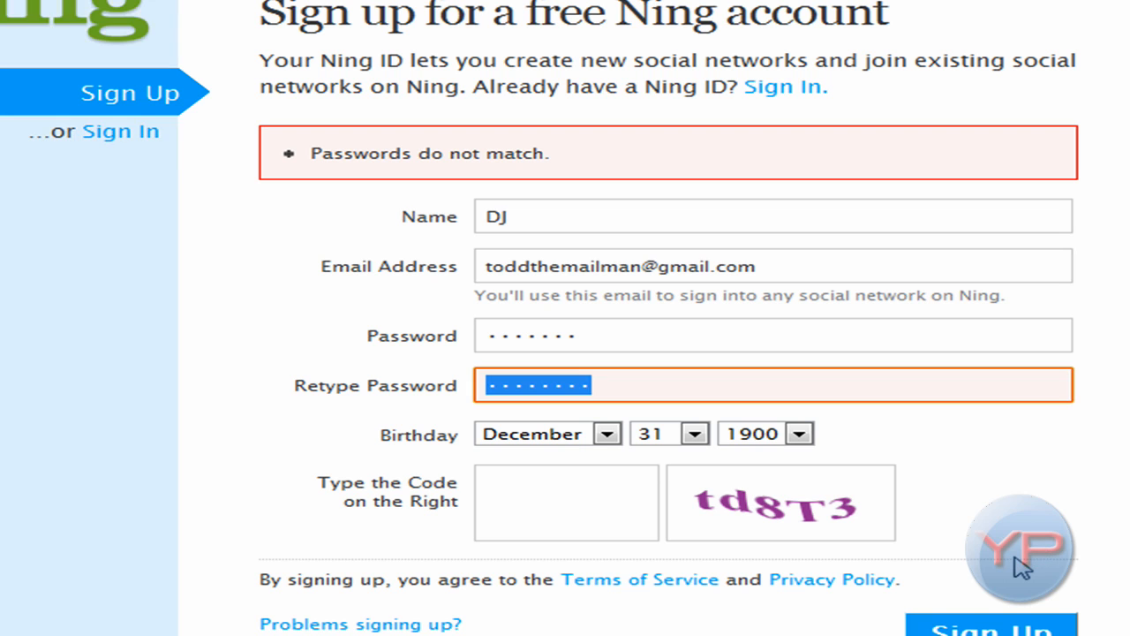
pyautogui.moveTo(622, 334)
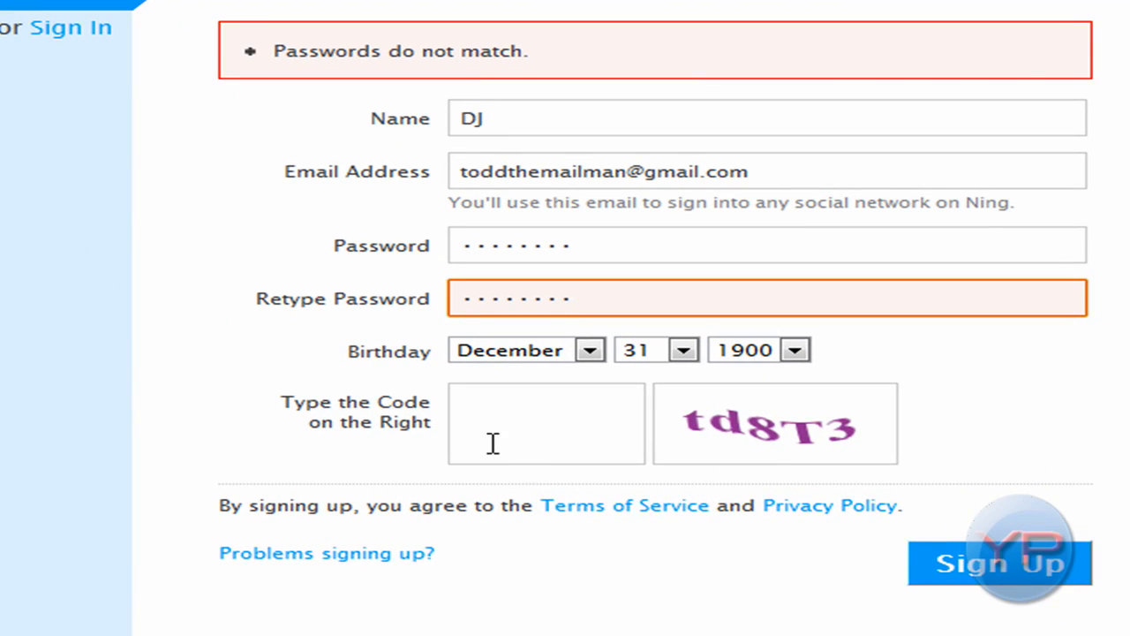
pyautogui.write('td')
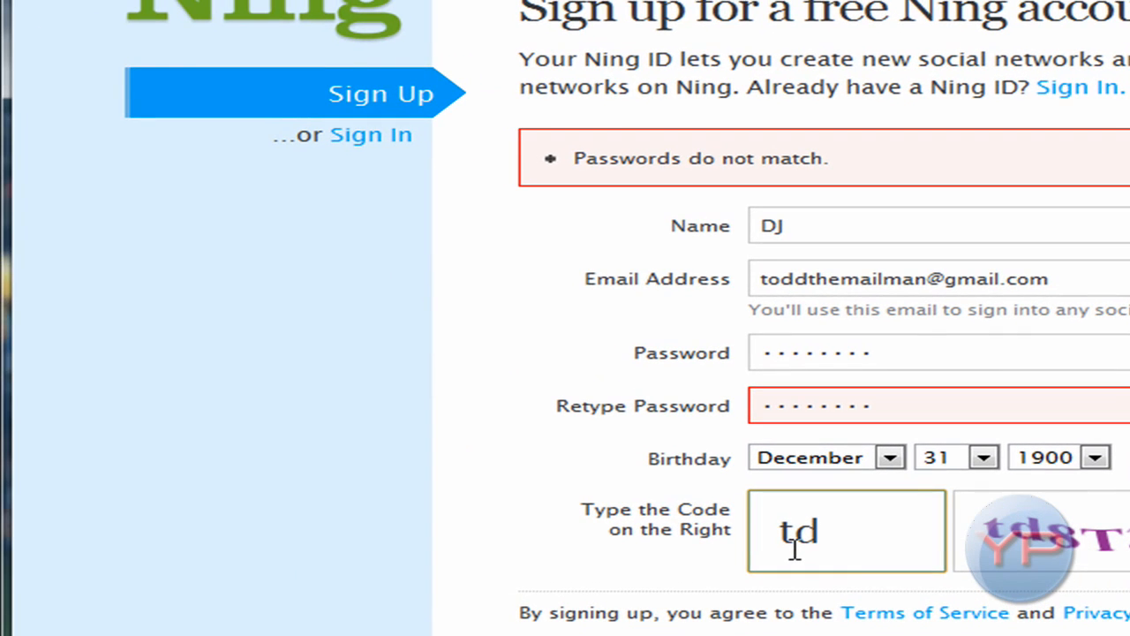
pyautogui.write('8T3')
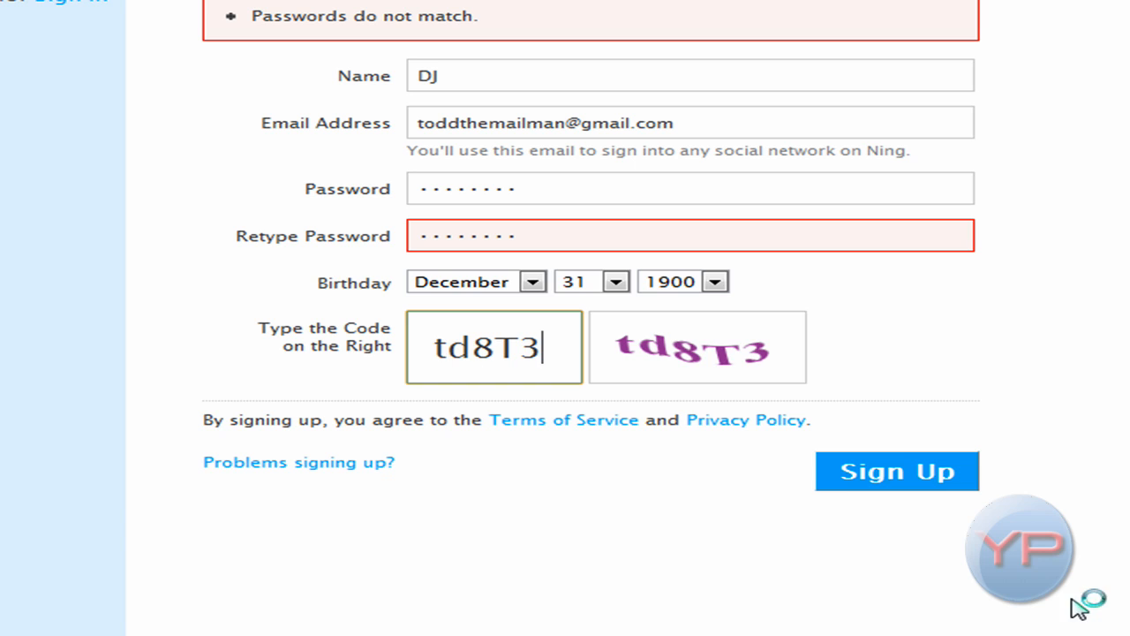
pyautogui.click(896, 470)
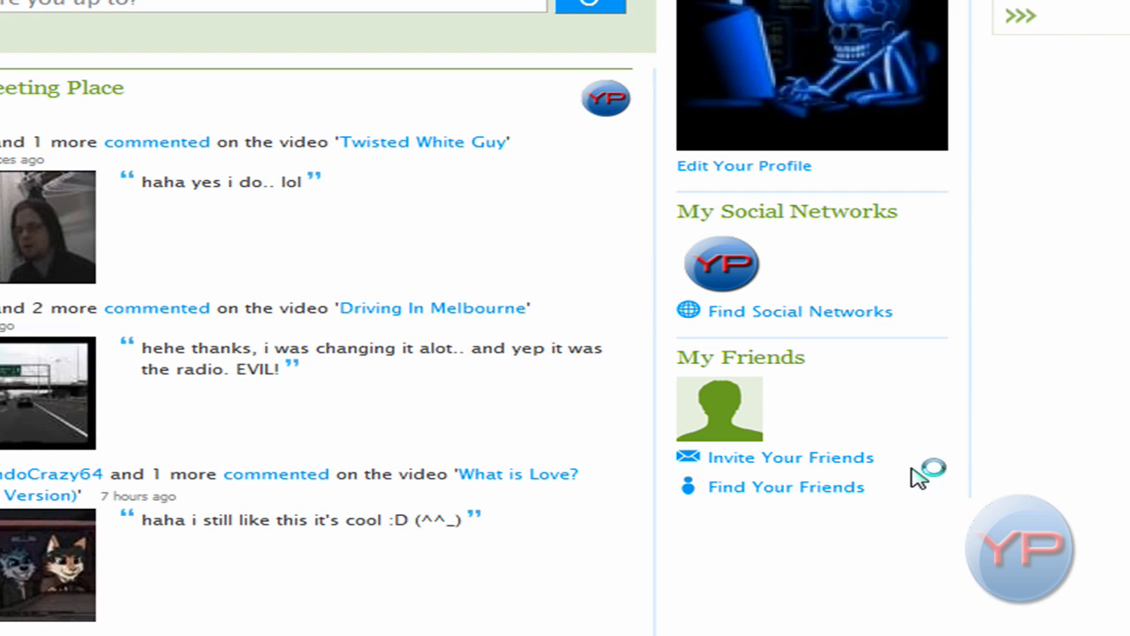
# Confirm Full Name, Country and Gender in the Welcome dialog and save it.
pyautogui.click(743, 165)
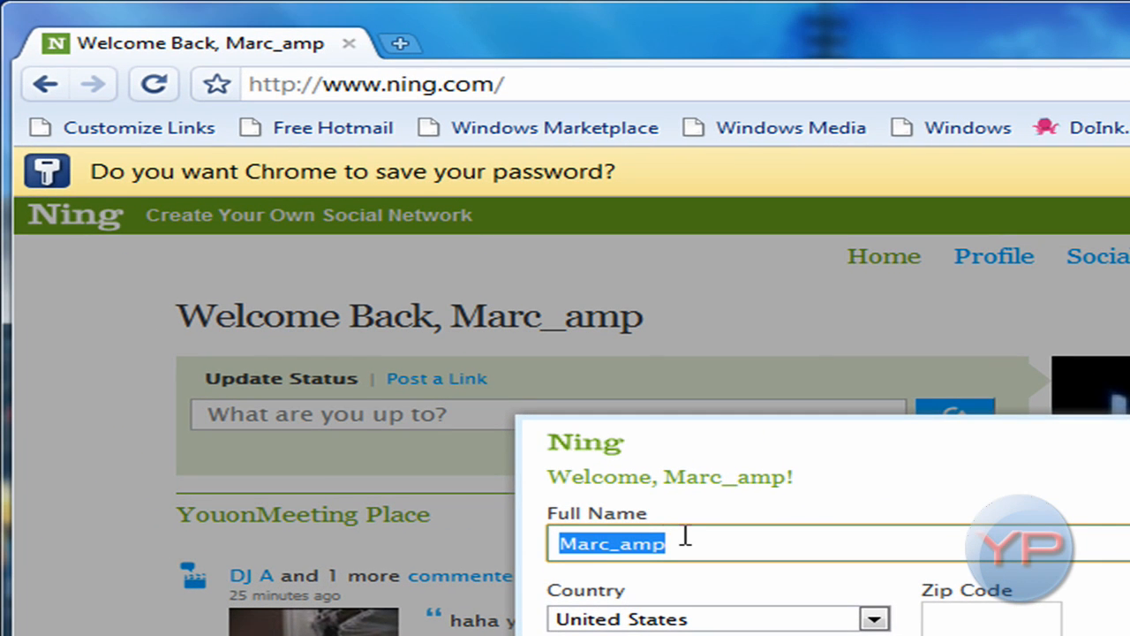
pyautogui.scroll(-3)
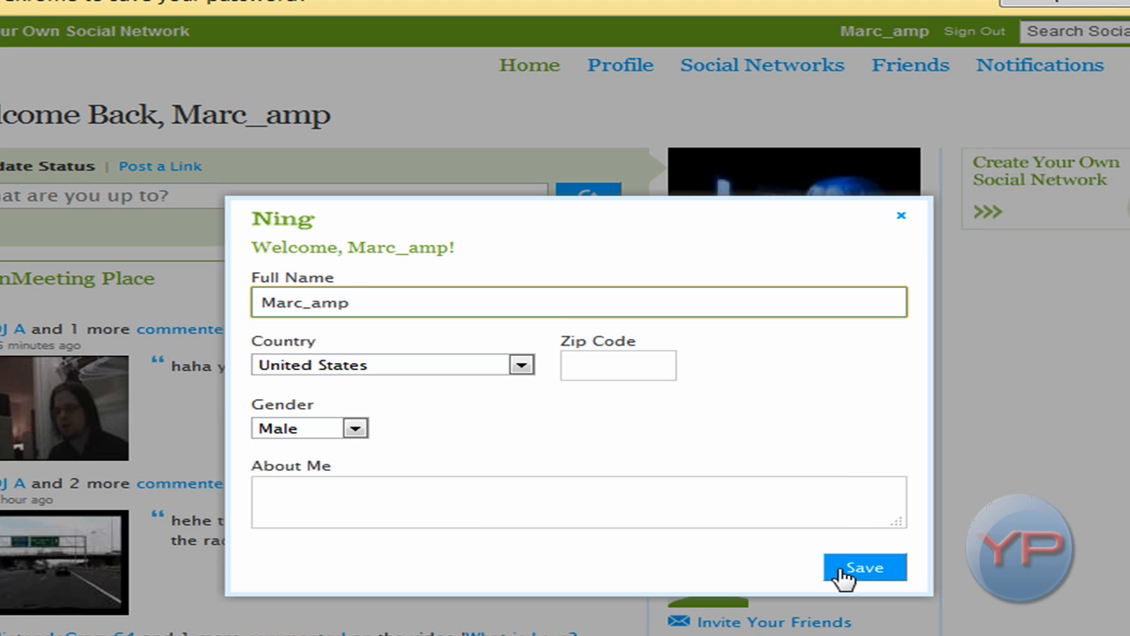
pyautogui.click(863, 567)
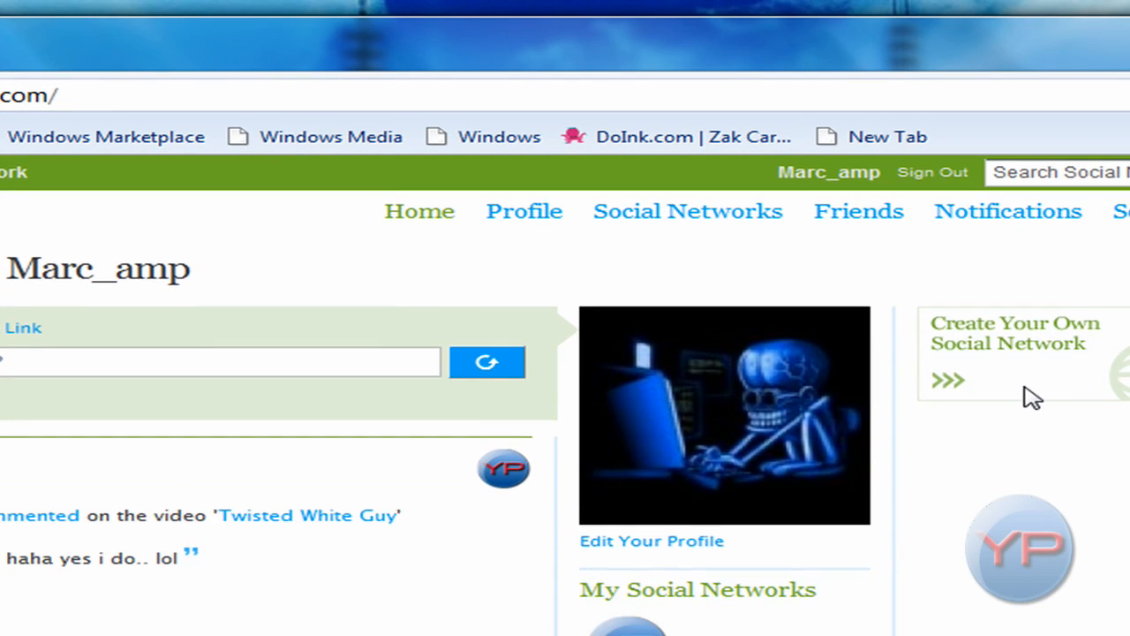
# Start a new network named 'random Place' and attempt to launch it.
pyautogui.click(946, 380)
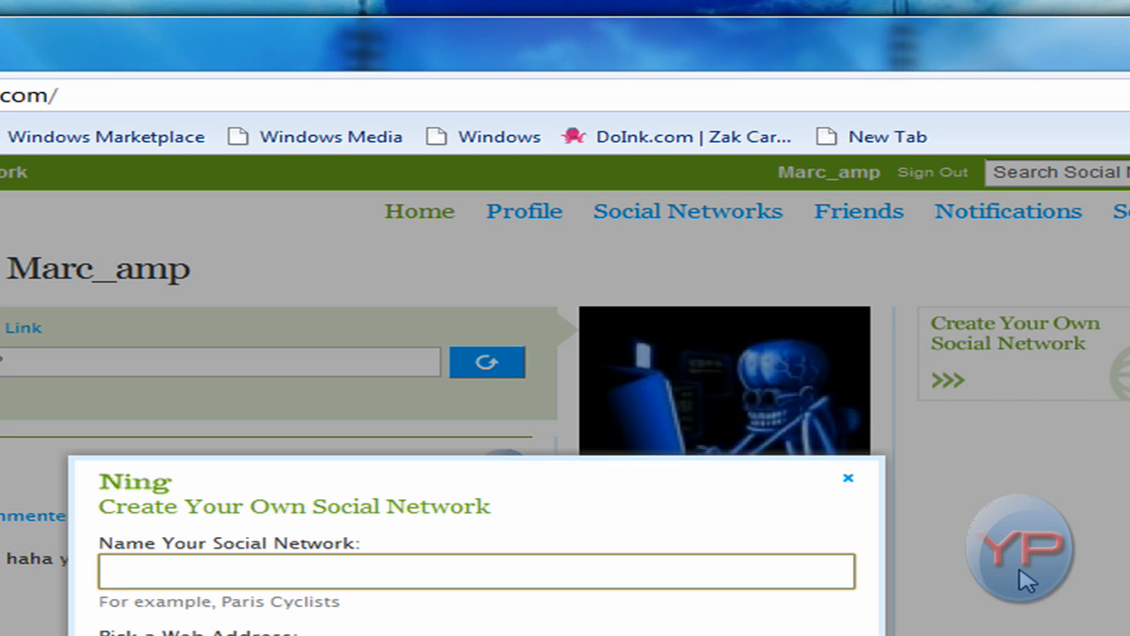
pyautogui.write('random Pla')
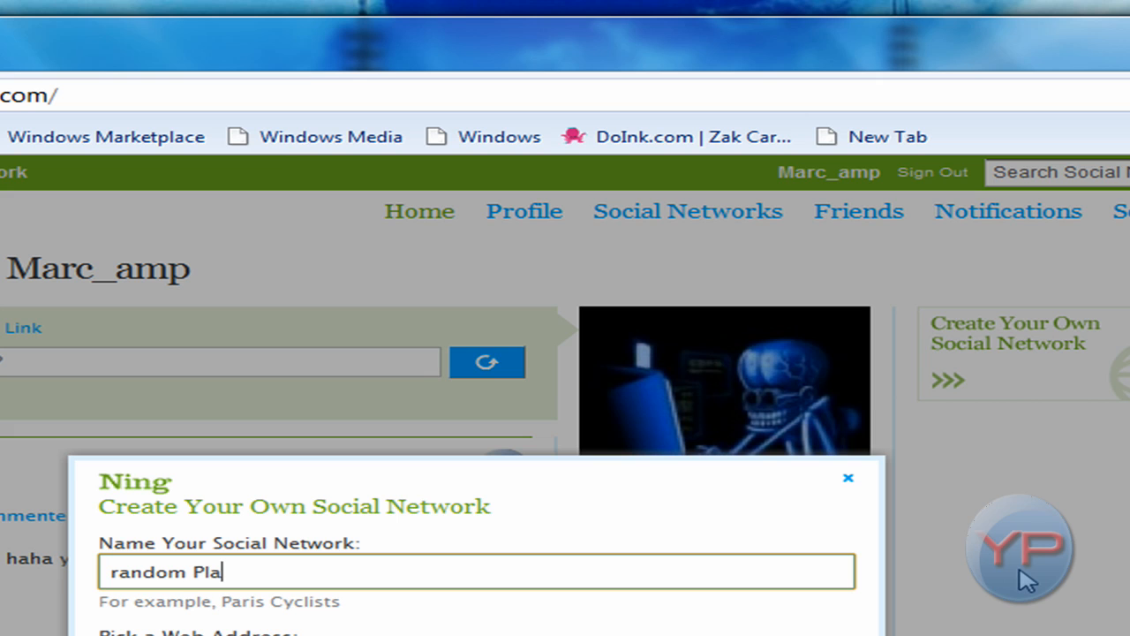
pyautogui.write('ce')
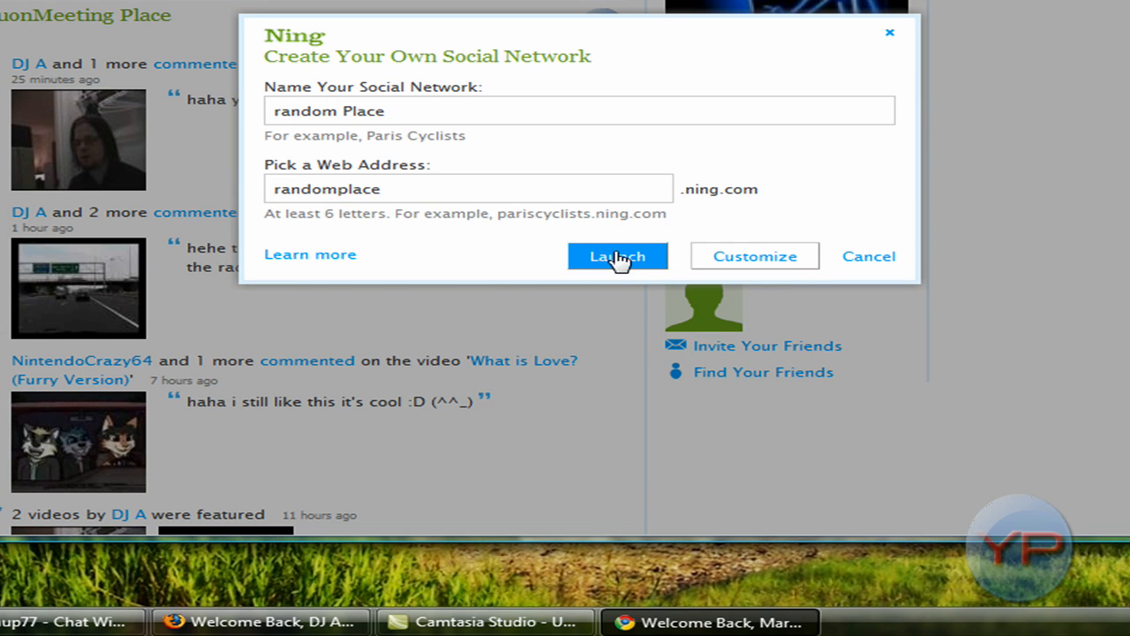
pyautogui.click(617, 256)
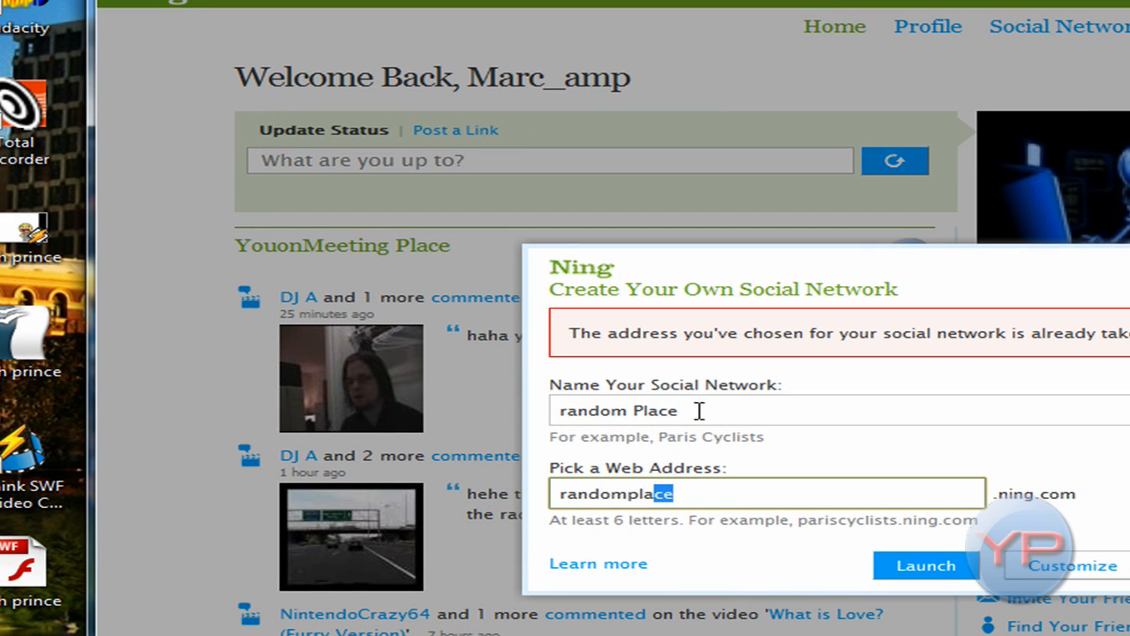
# Rename the network to MarcAmp Place at address marcampplace and launch it.
pyautogui.tripleClick(645, 409)
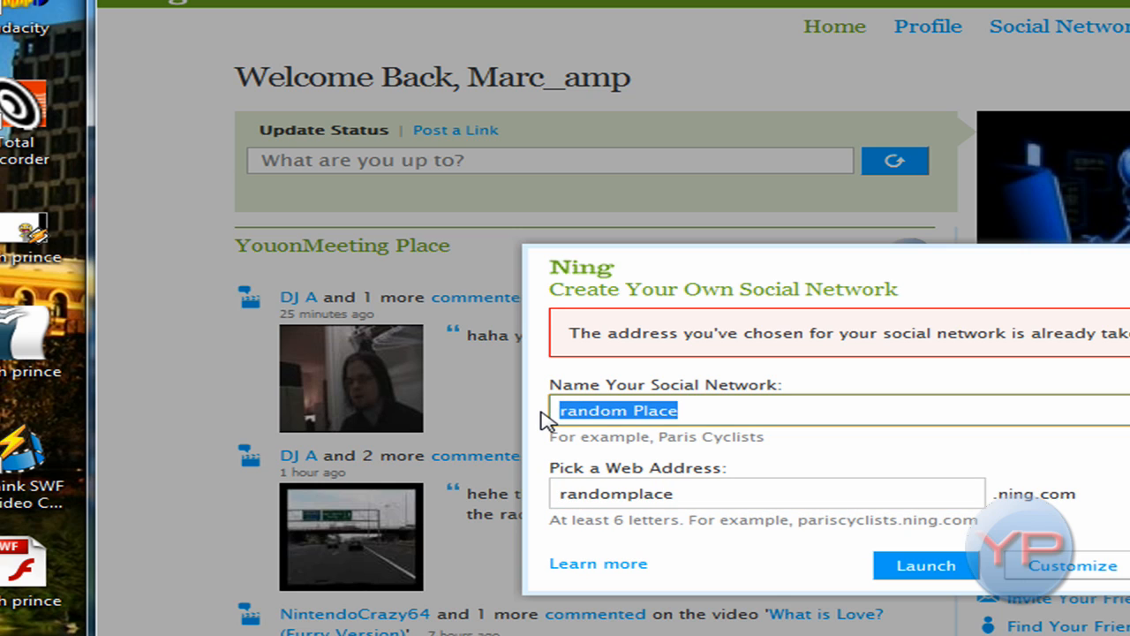
pyautogui.write('MarcAmp')
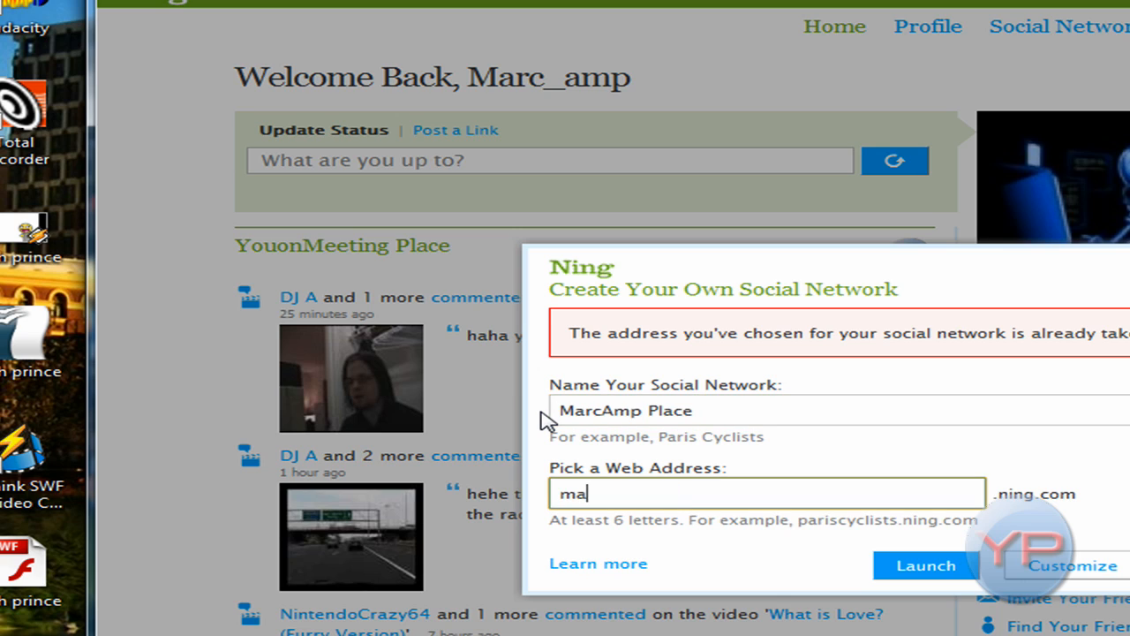
pyautogui.write('rcamp')
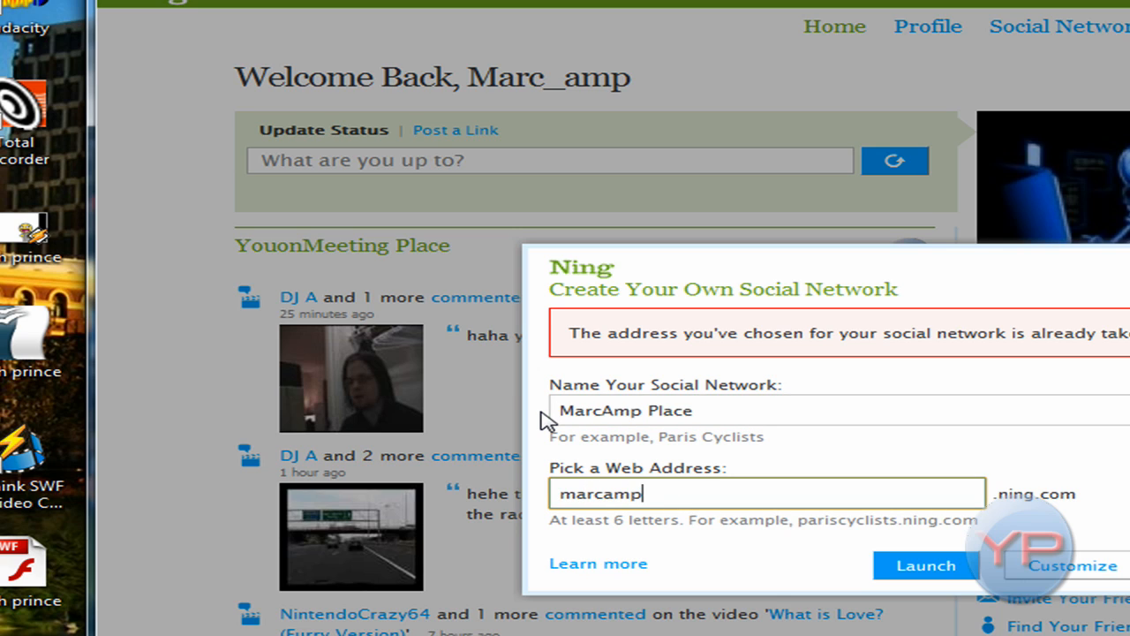
pyautogui.write('place')
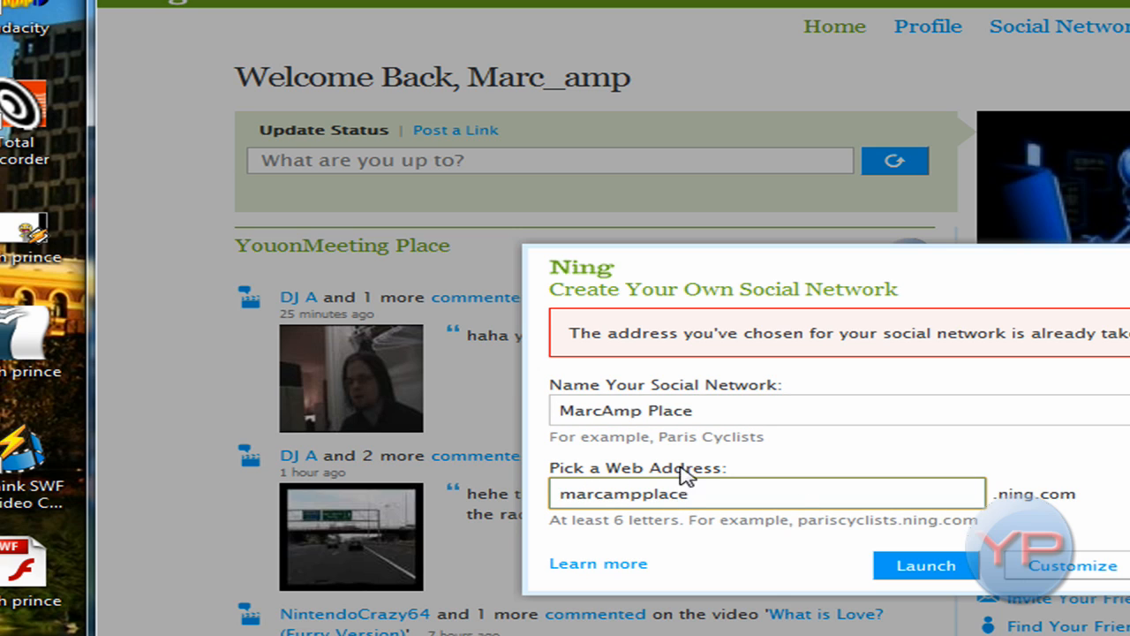
pyautogui.click(926, 565)
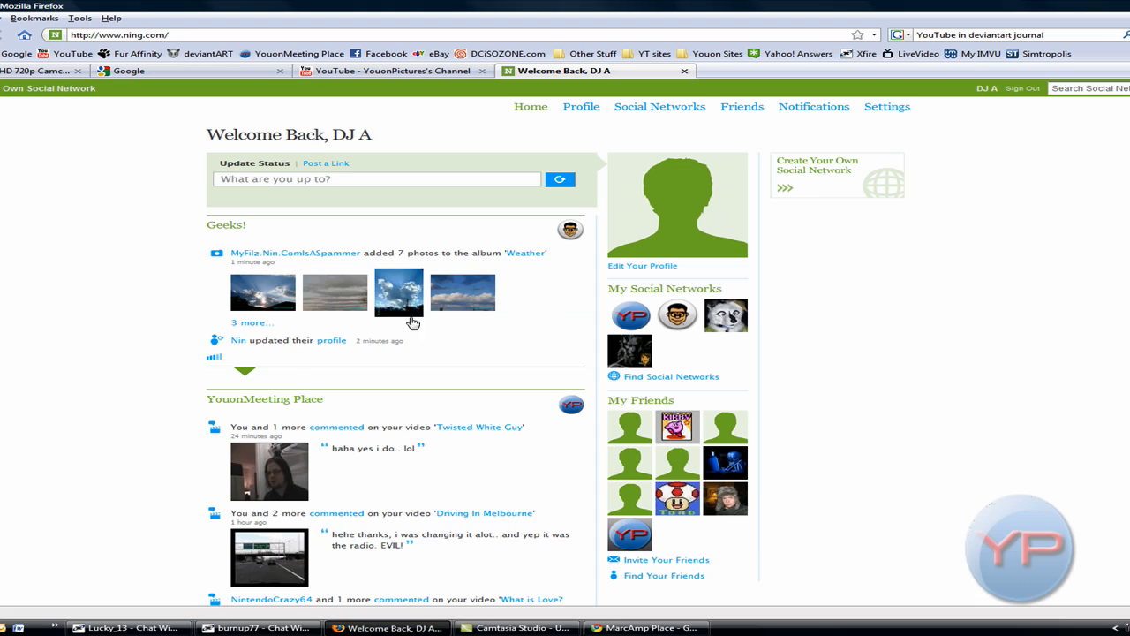
# Open MarcAmp Place's Manage > Appearance page with the Biomatic Tangerine theme.
pyautogui.click(645, 626)
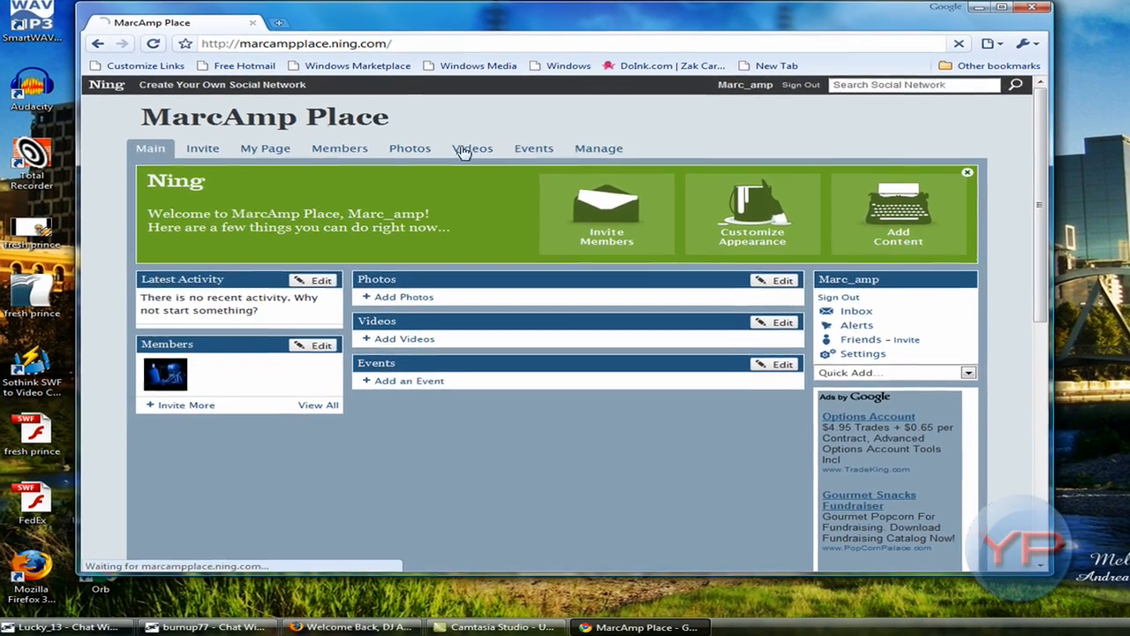
pyautogui.click(599, 147)
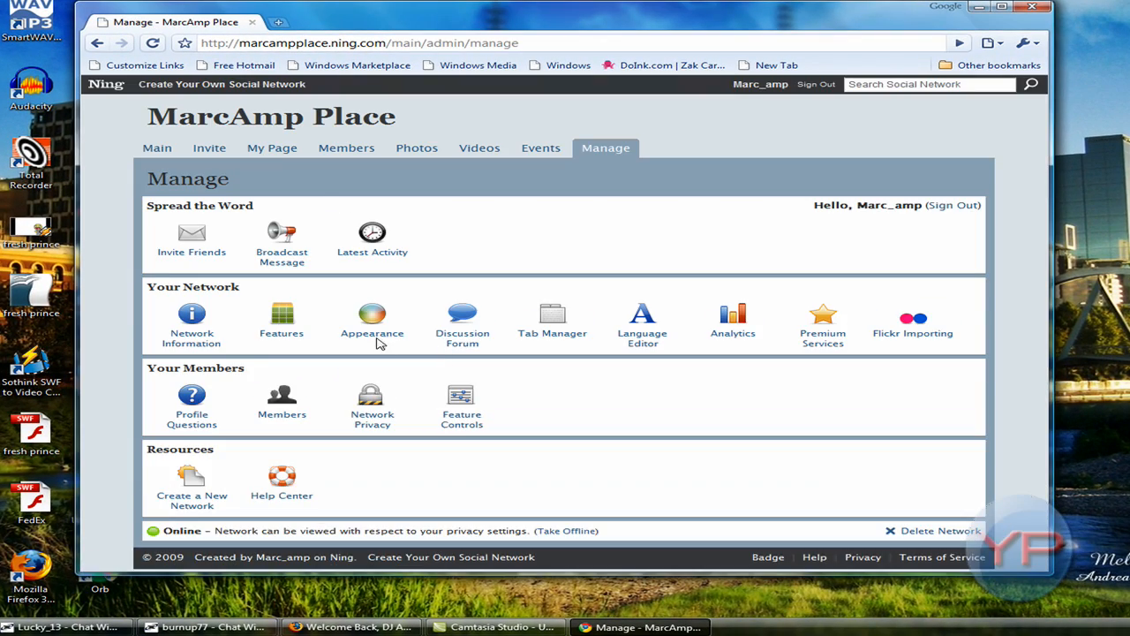
pyautogui.click(372, 318)
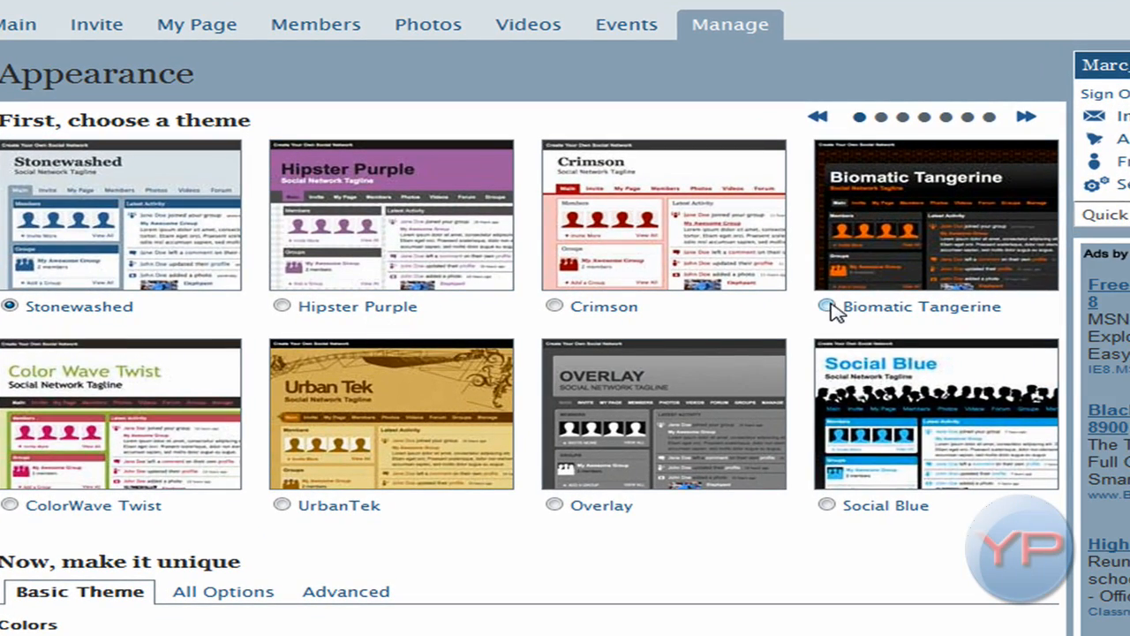
pyautogui.scroll(-3)
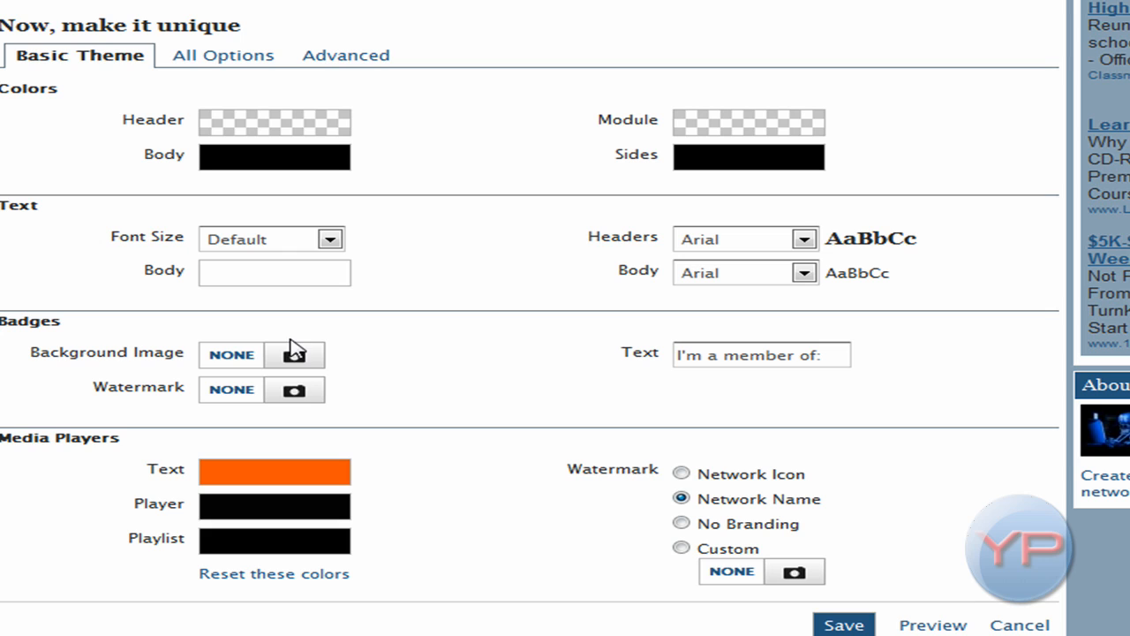
# Pick monorailcat from the Pictures folder through the Background Image Choose File dialog.
pyautogui.click(294, 354)
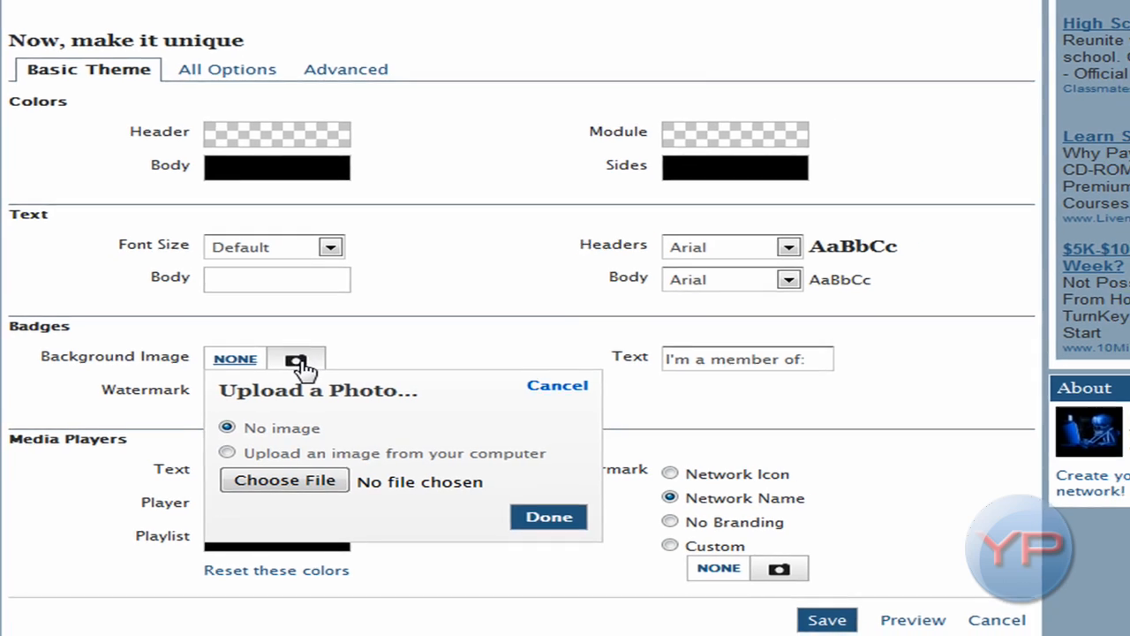
pyautogui.click(284, 480)
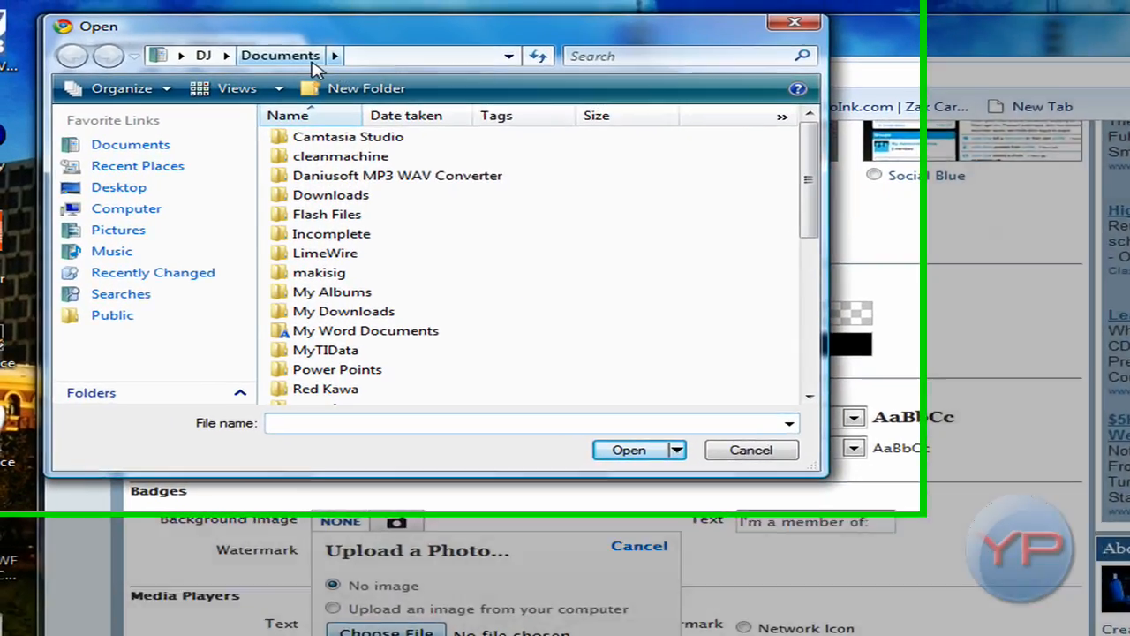
pyautogui.click(333, 55)
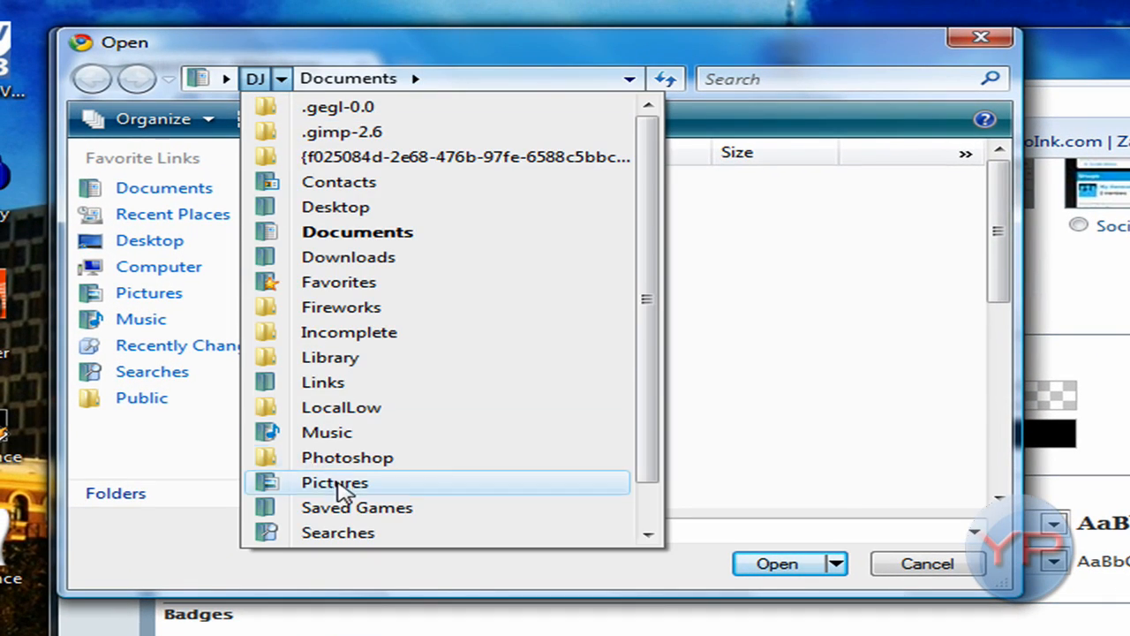
pyautogui.doubleClick(334, 482)
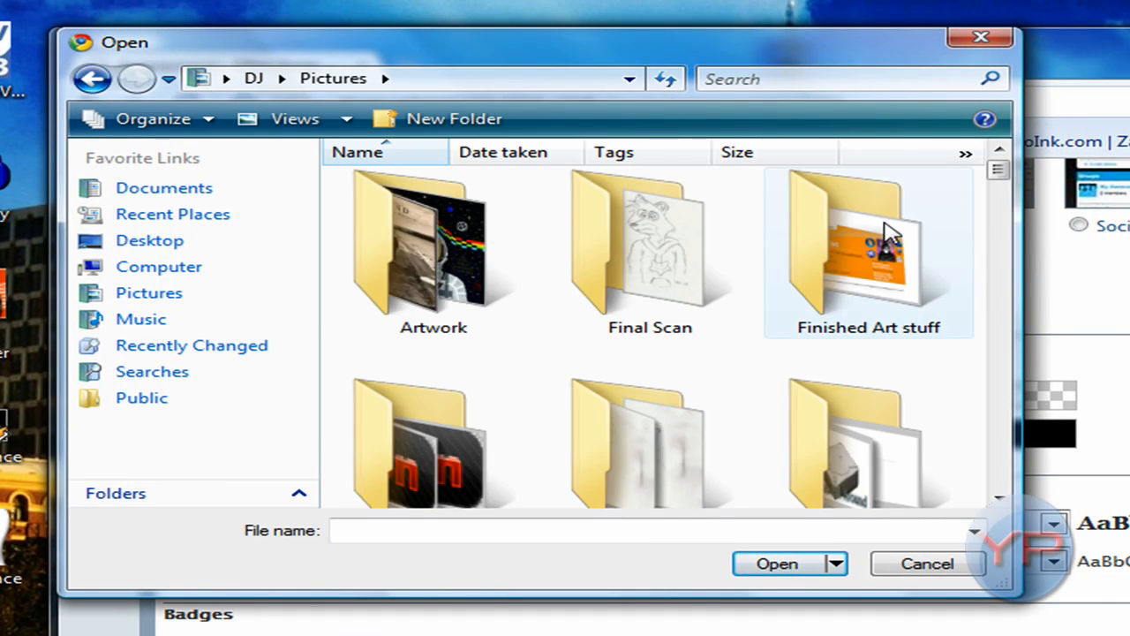
pyautogui.scroll(-3)
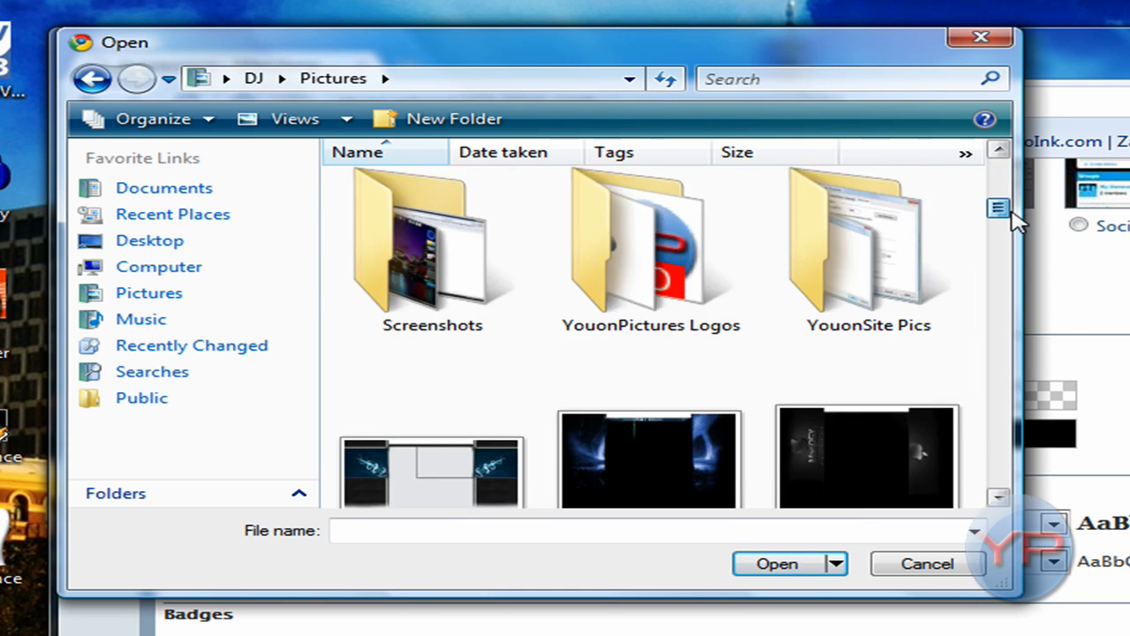
pyautogui.scroll(3)
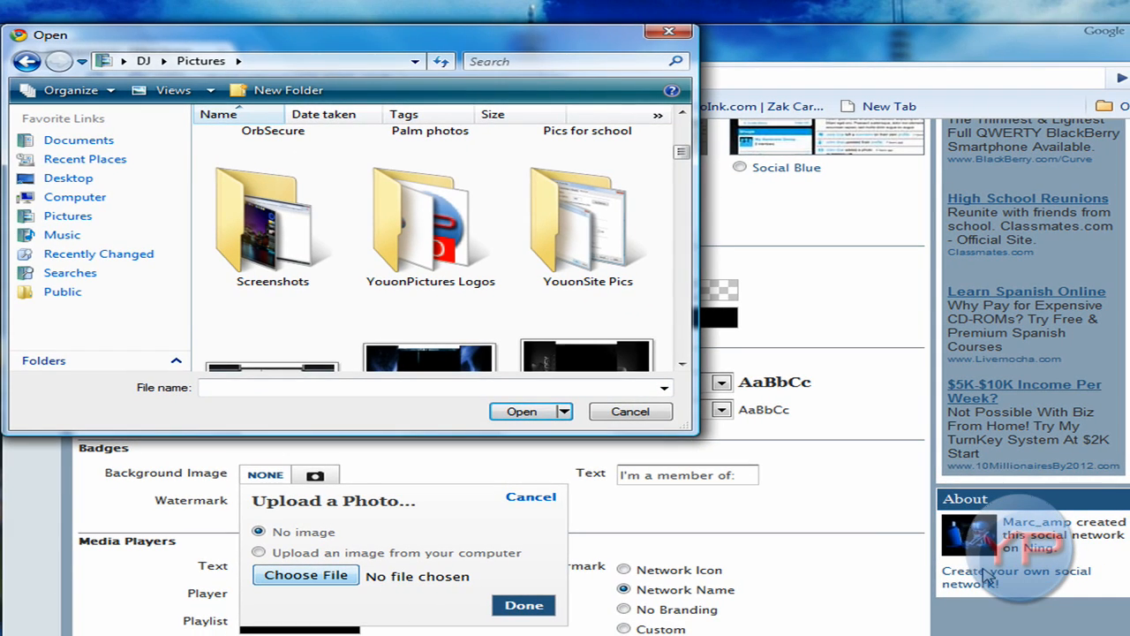
pyautogui.moveTo(697, 433); pyautogui.dragTo(882, 525)
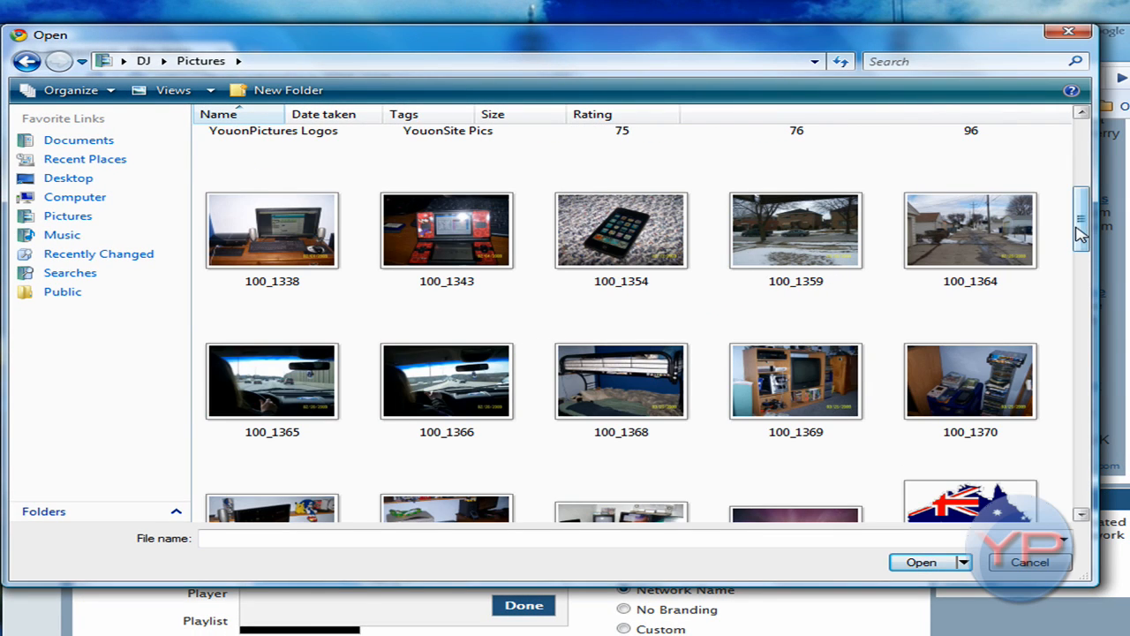
pyautogui.scroll(-3)
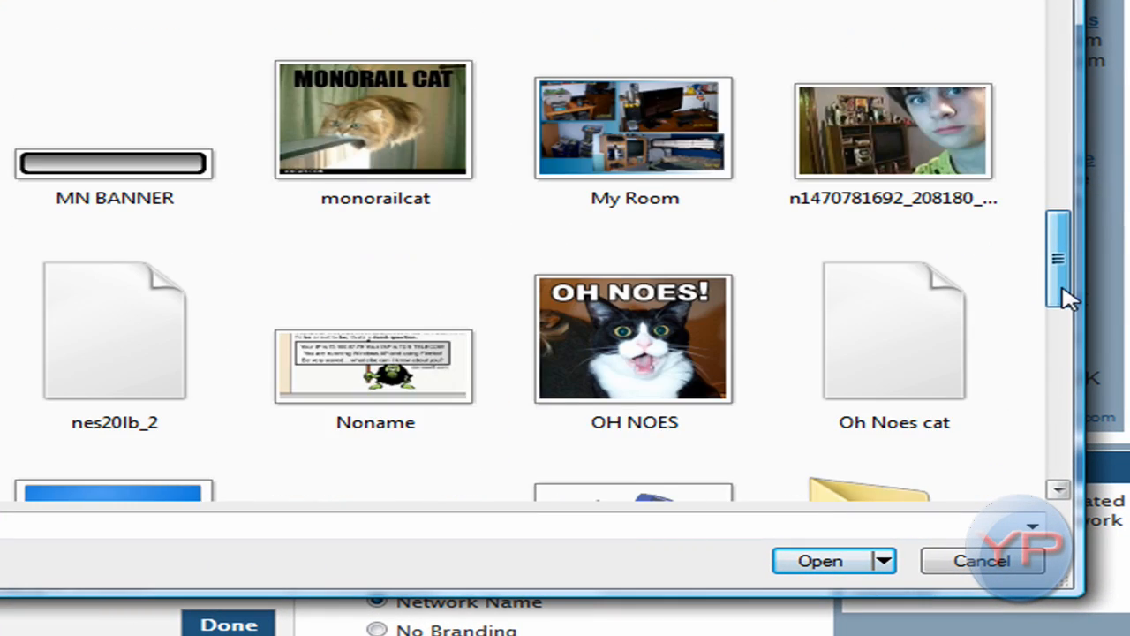
pyautogui.scroll(3)
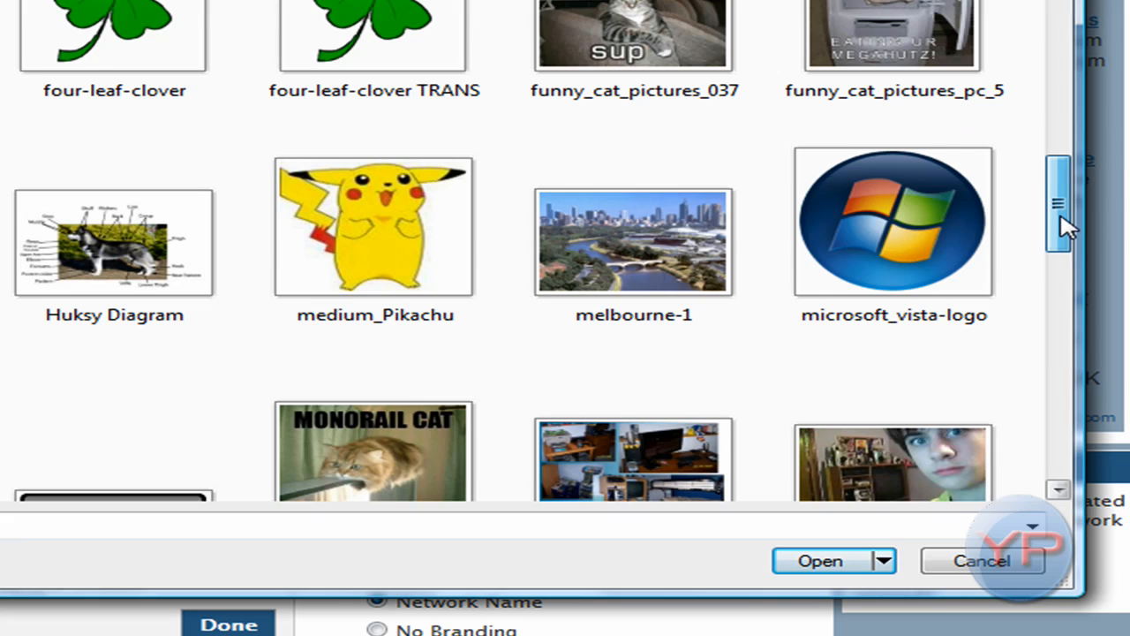
pyautogui.scroll(-3)
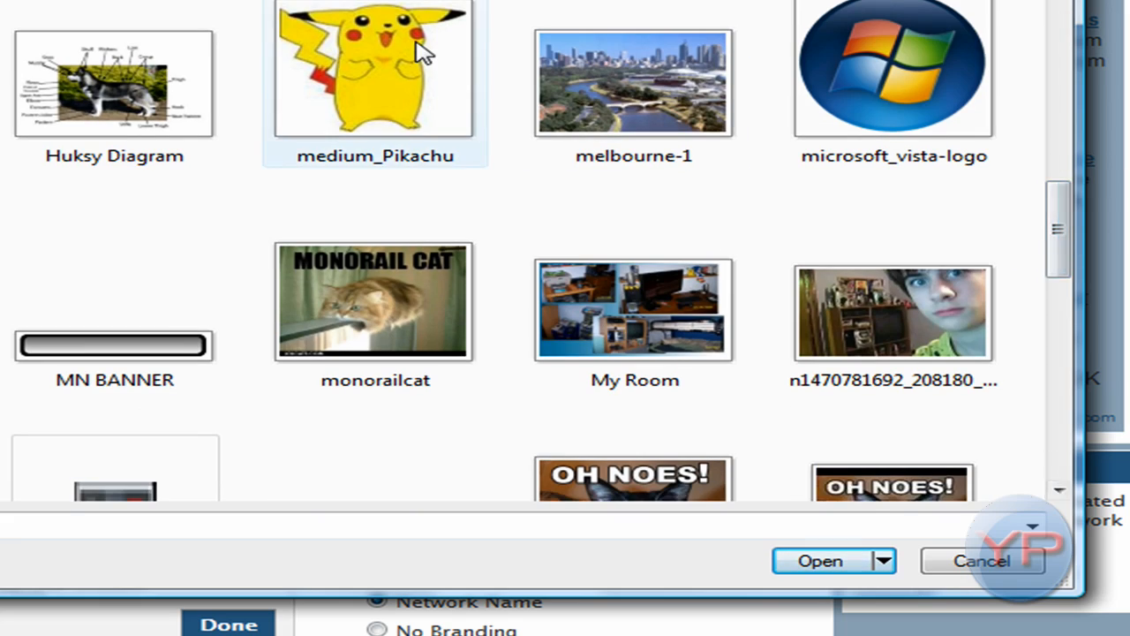
pyautogui.click(819, 561)
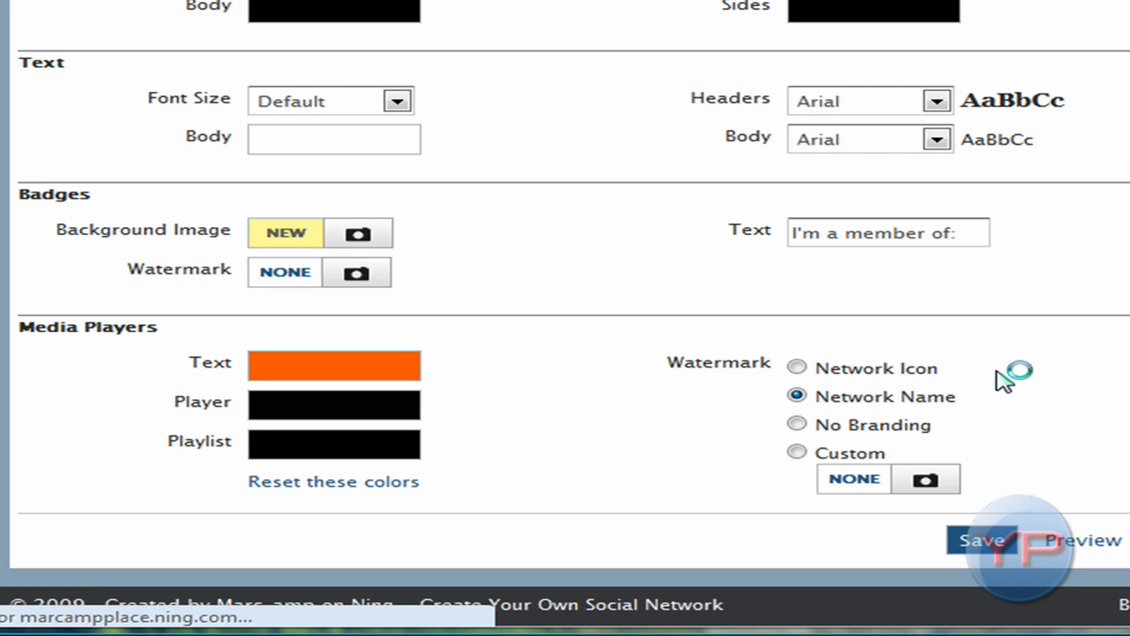
pyautogui.moveTo(943, 545)
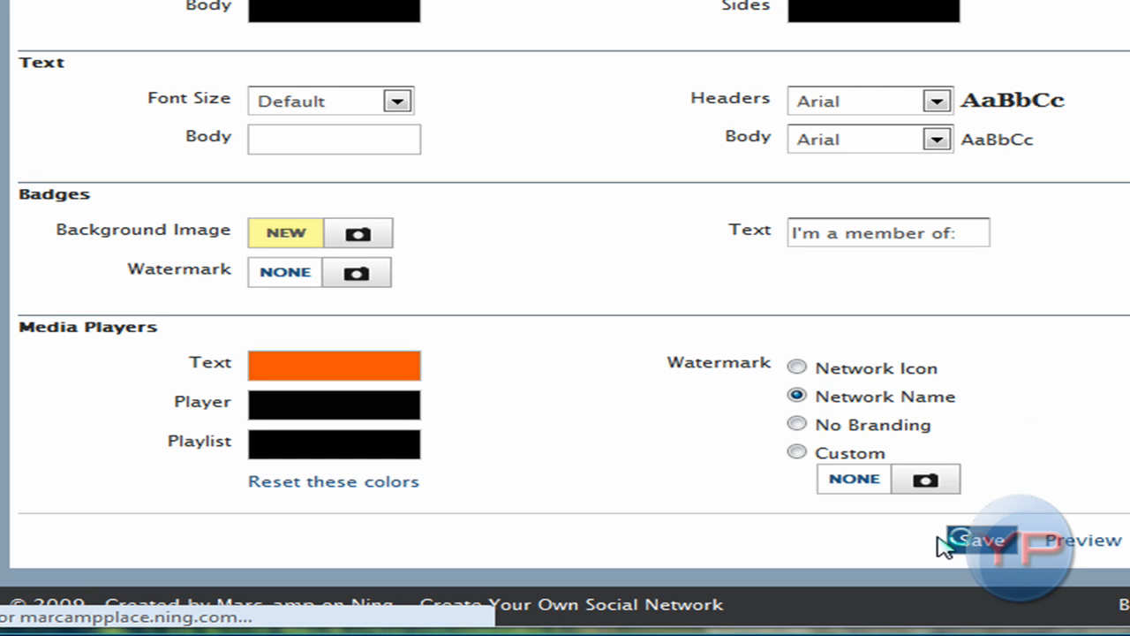
# Save the Appearance changes and view the dark network with its monorail cat badge.
pyautogui.click(989, 540)
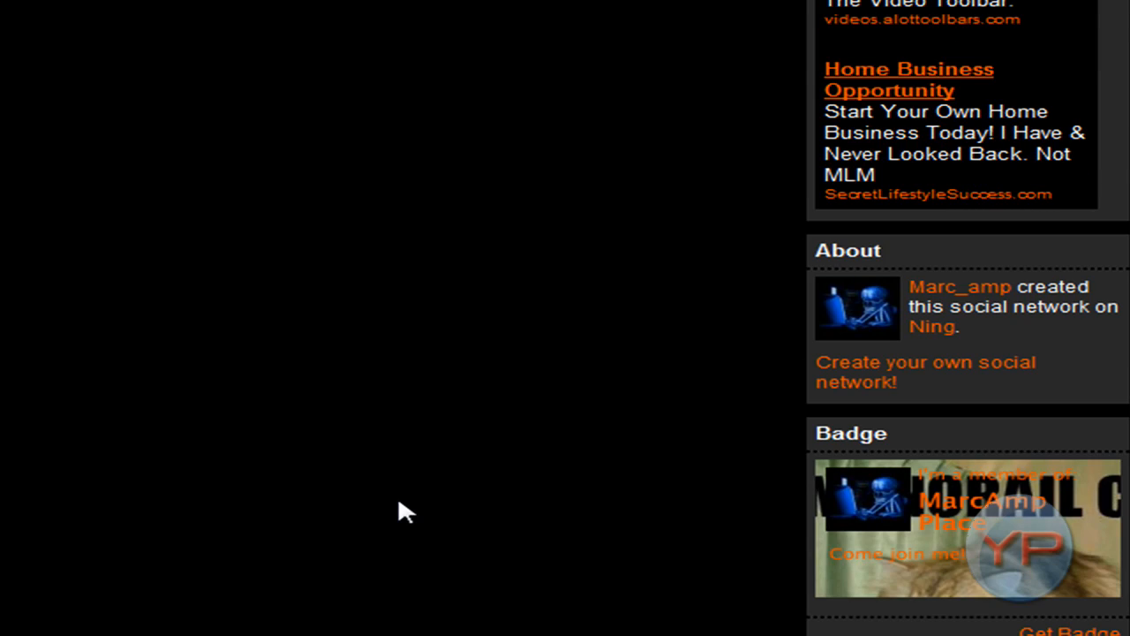
pyautogui.moveTo(332, 330)
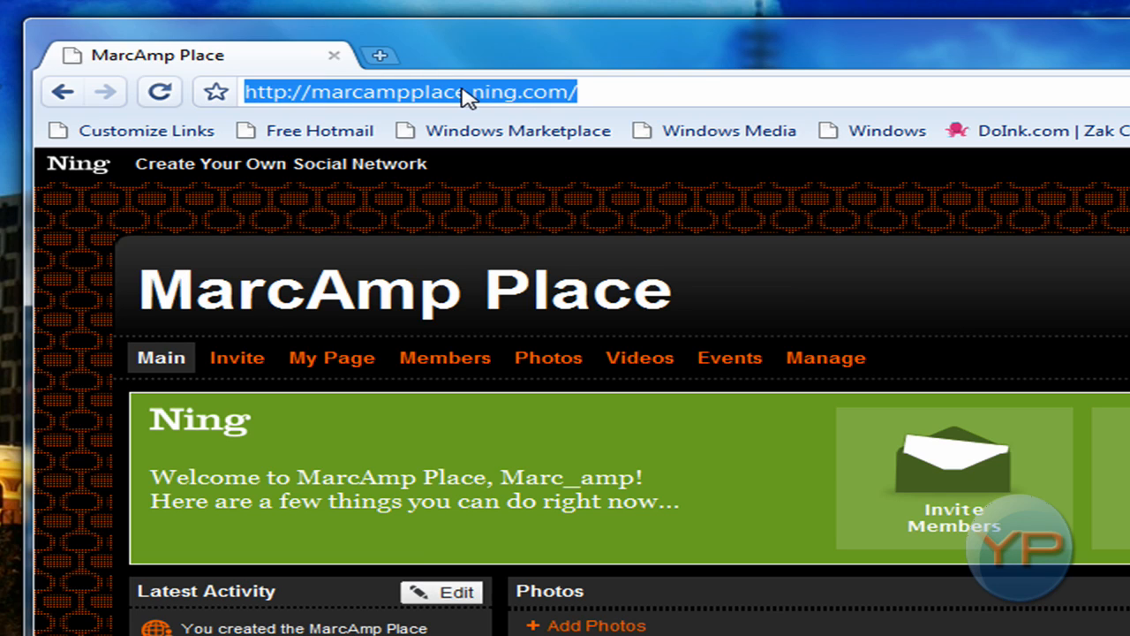
# Open youonmeet.ning.com, view its Gallery and Videos pages, then minimize the browser.
pyautogui.write('youonmeet.')
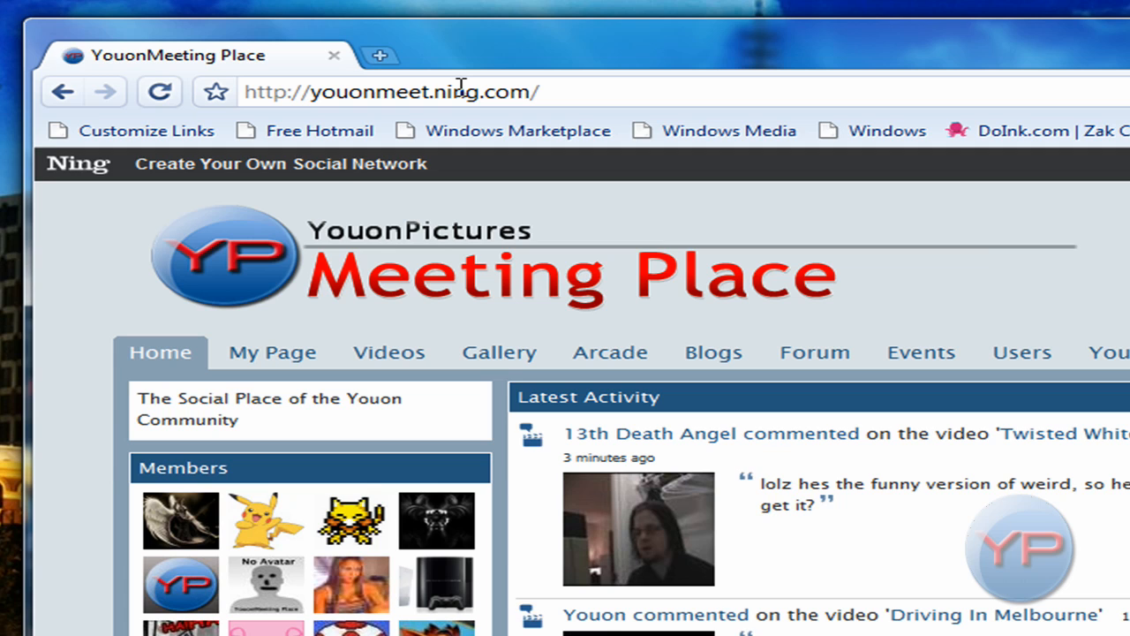
pyautogui.moveTo(499, 366)
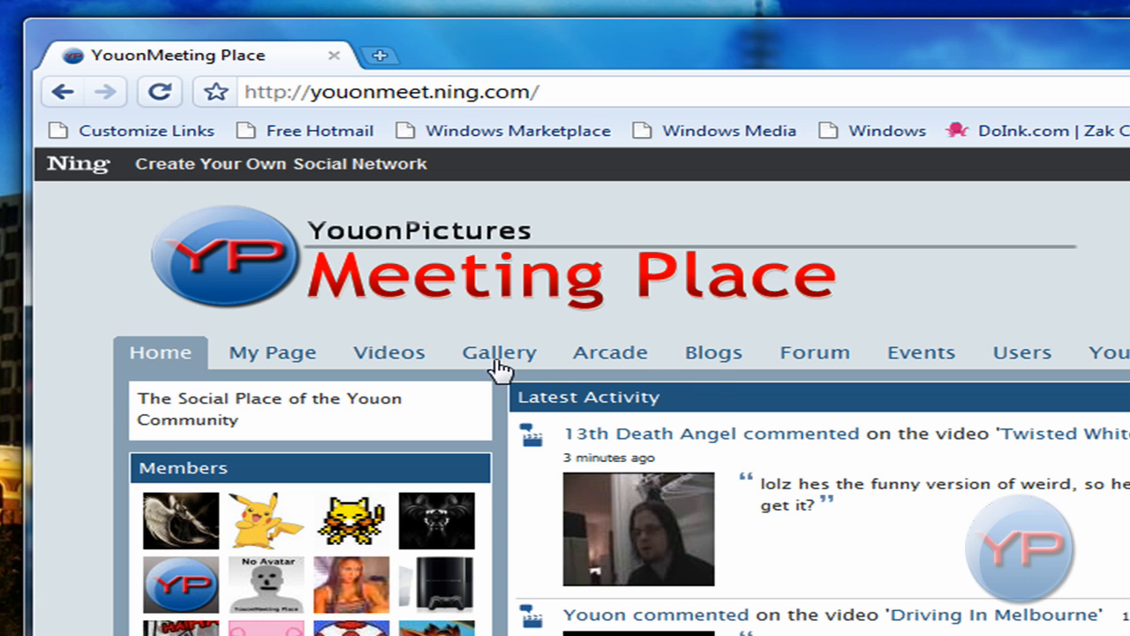
pyautogui.click(499, 352)
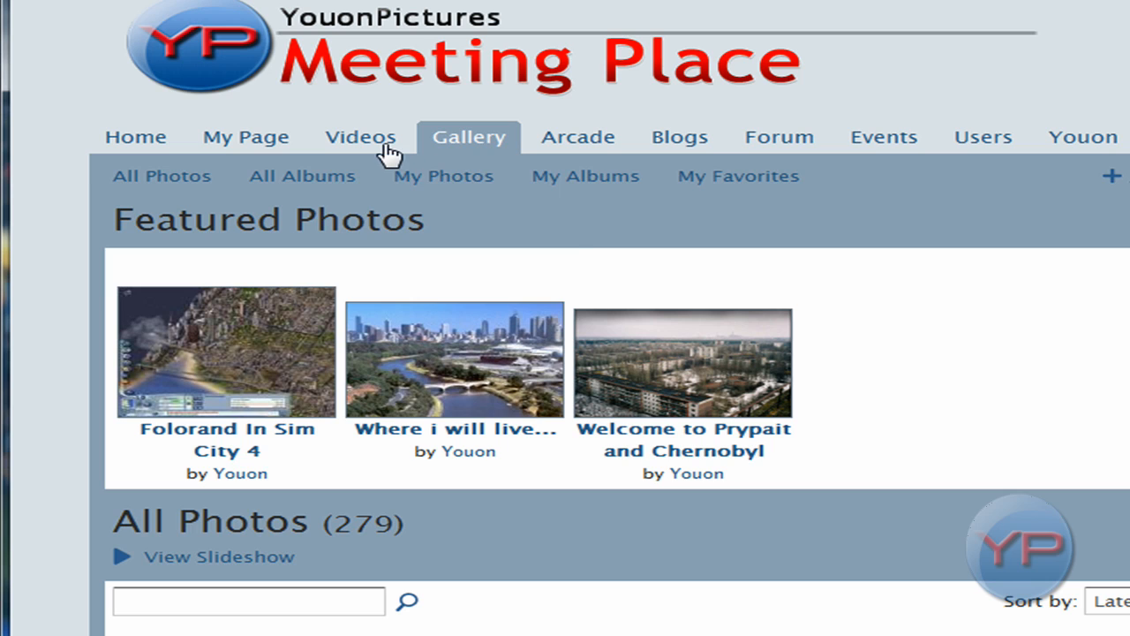
pyautogui.click(361, 136)
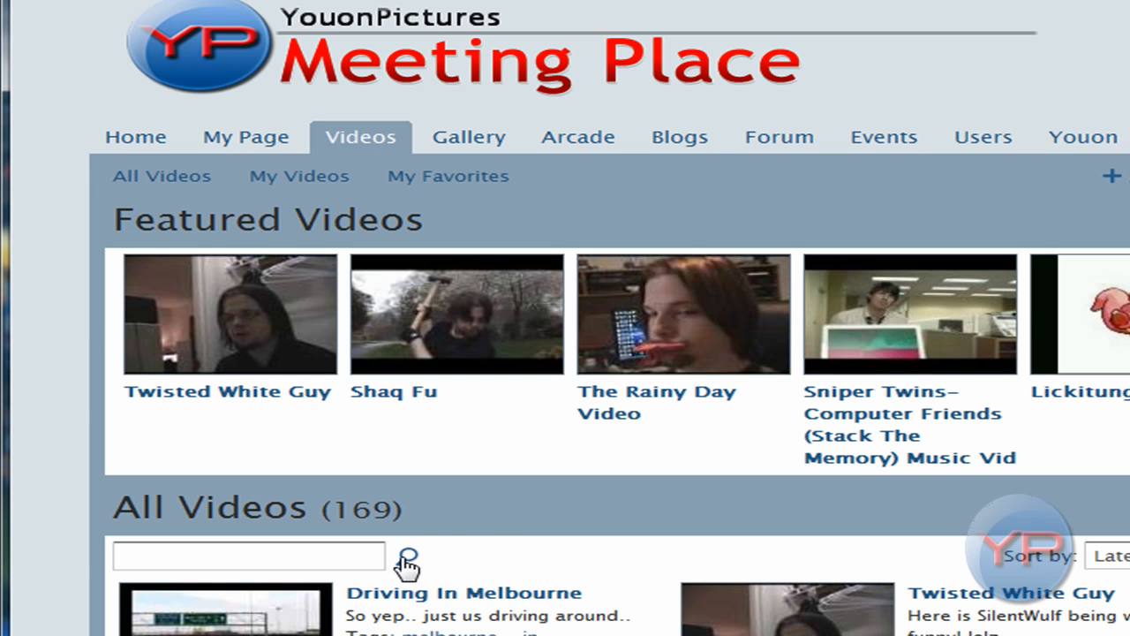
pyautogui.moveTo(514, 505)
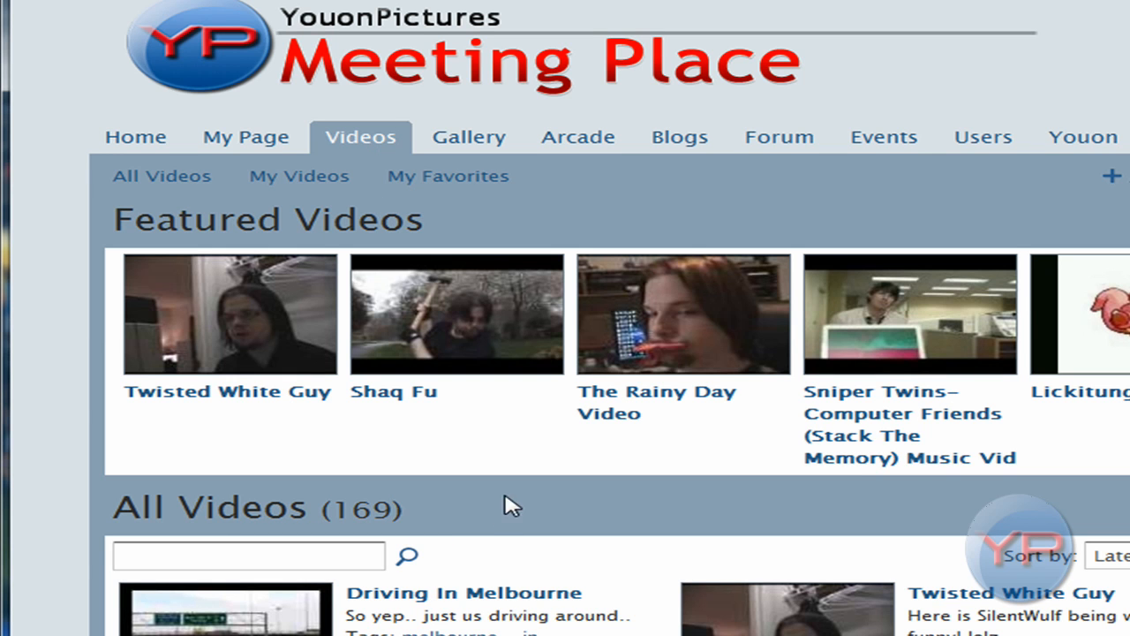
pyautogui.moveTo(1086, 362)
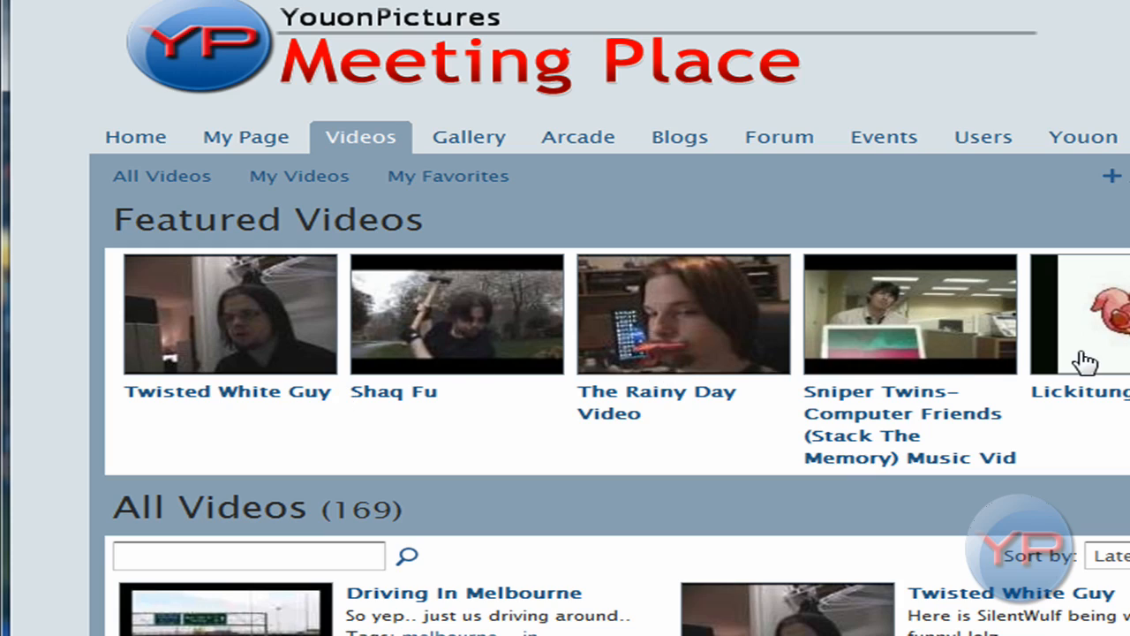
pyautogui.scroll(3)
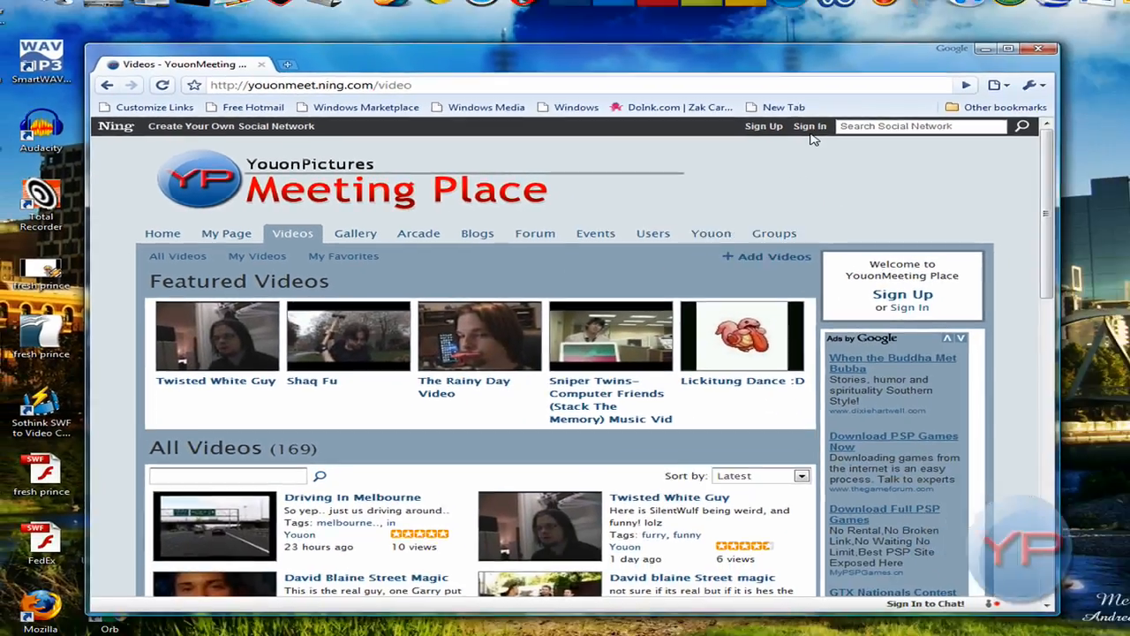
pyautogui.click(1007, 48)
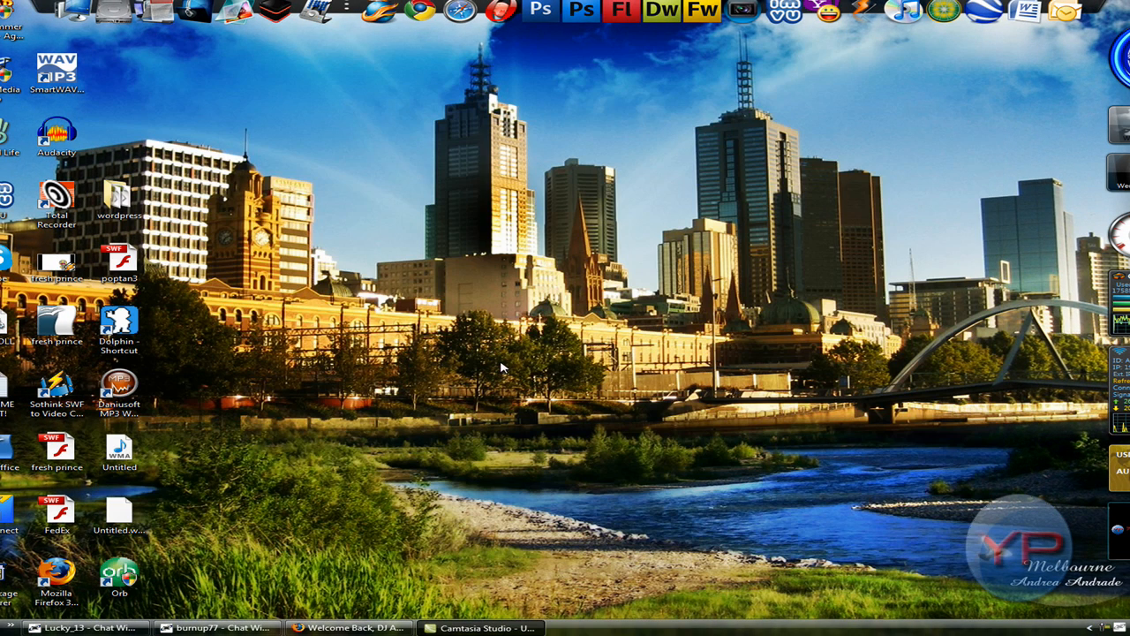